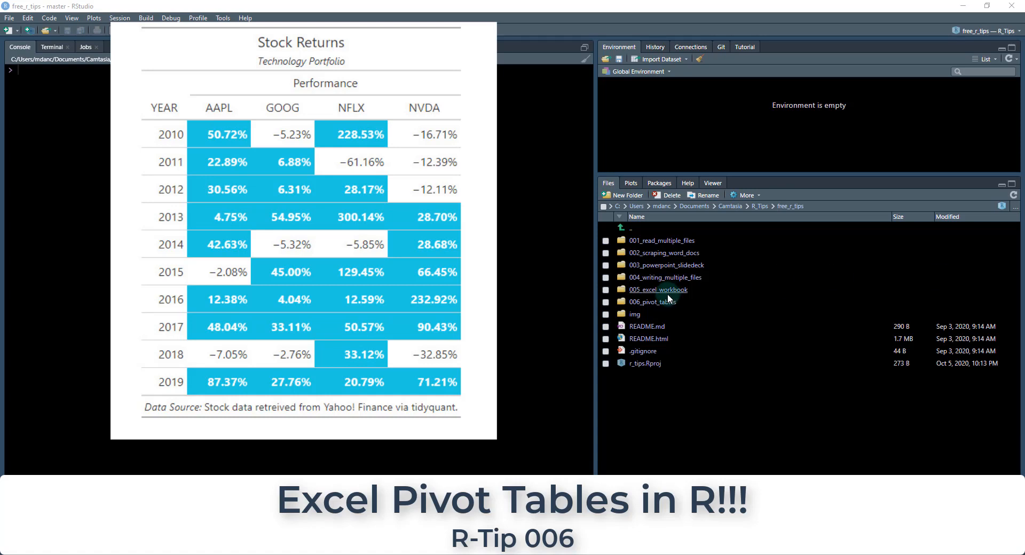
Enter the 006_pivot_tables folder and pull the latest changes from the Git repository.
double_click(651, 301)
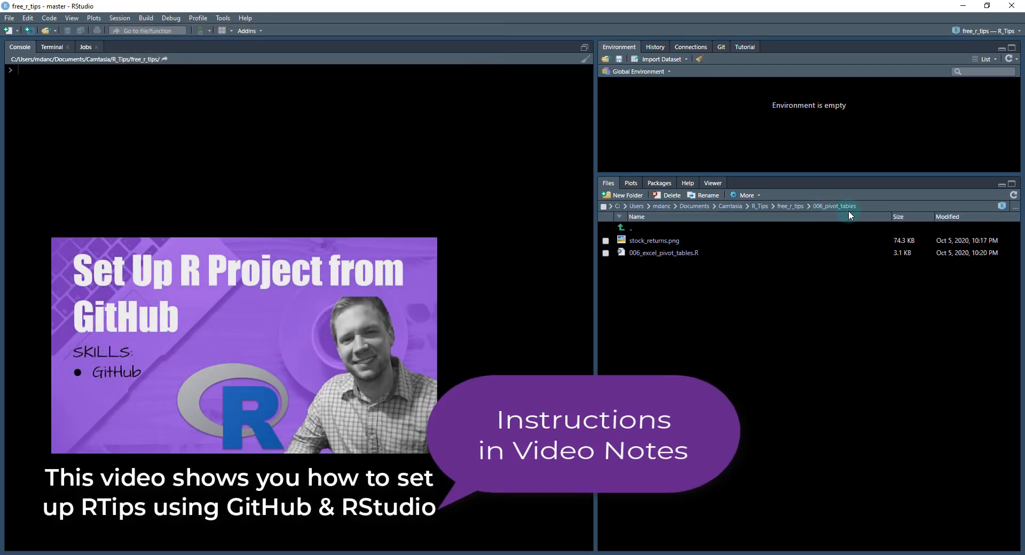
left_click(721, 46)
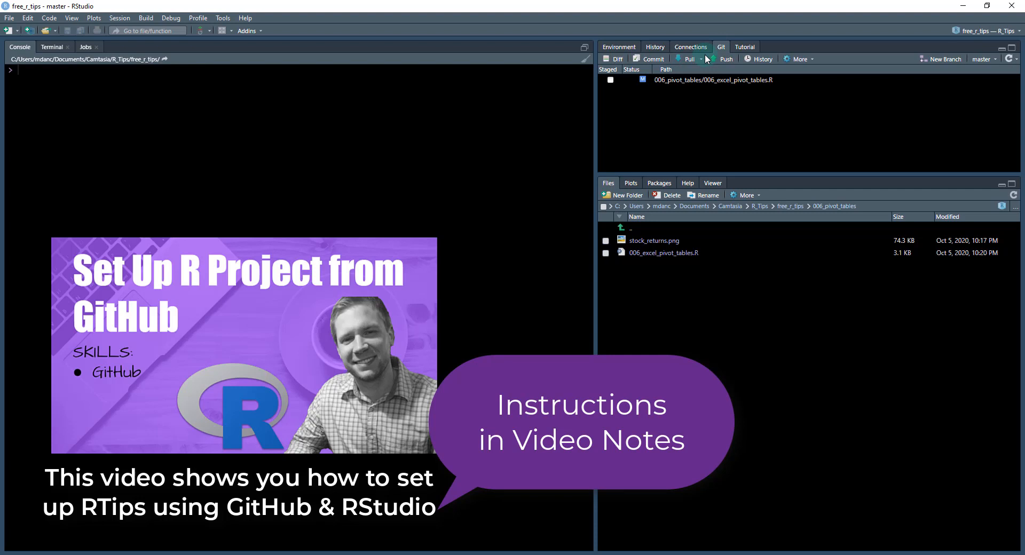
left_click(686, 58)
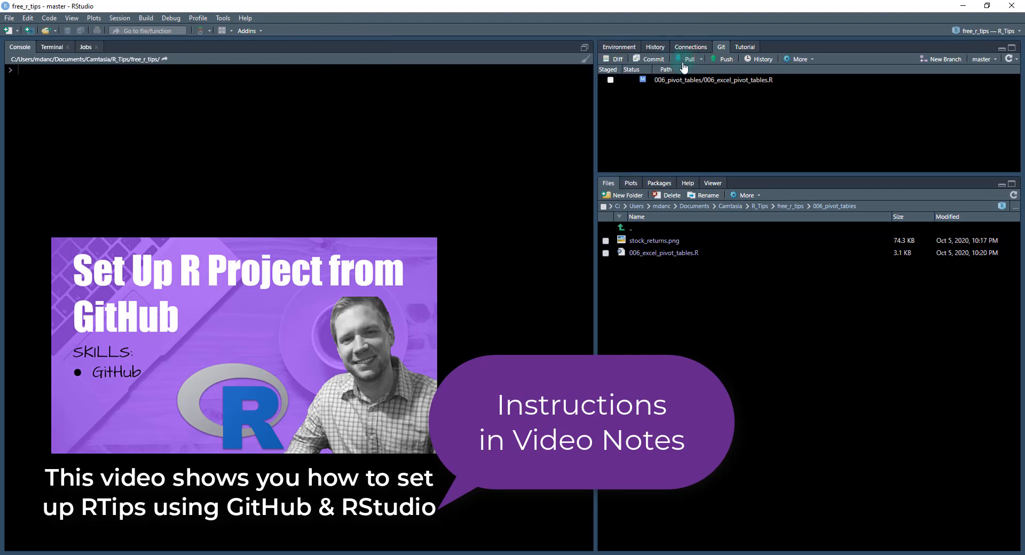
left_click(618, 46)
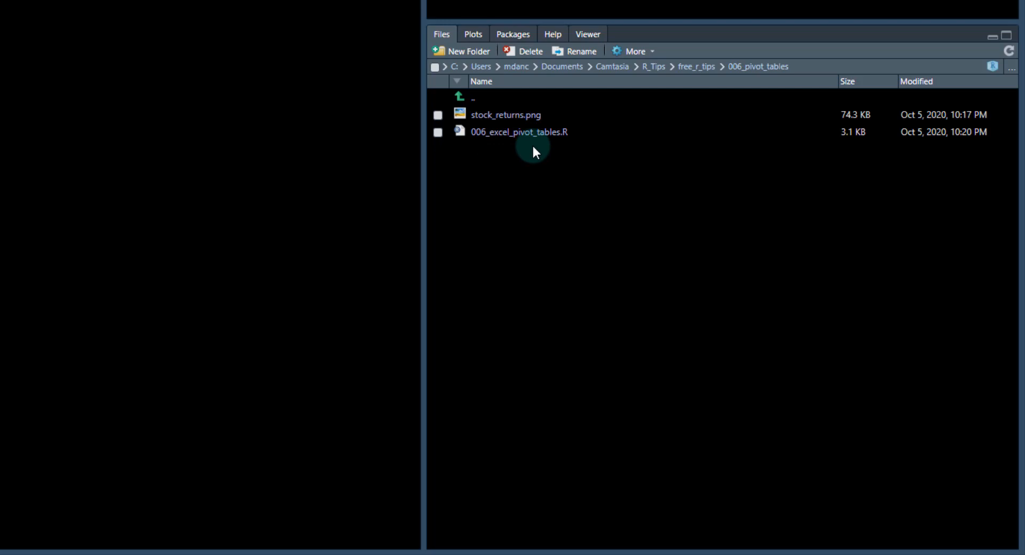
mouse_move(489, 118)
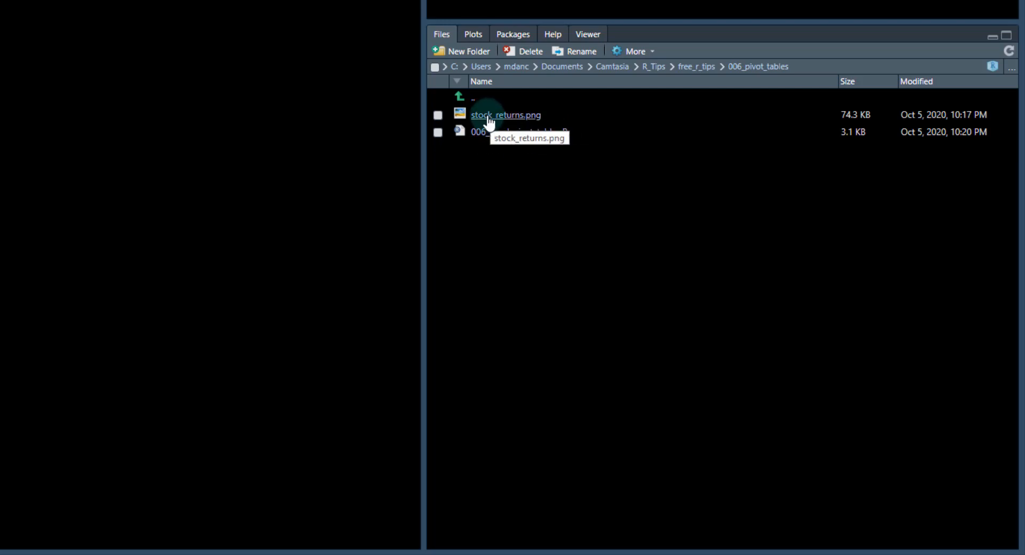
double_click(505, 114)
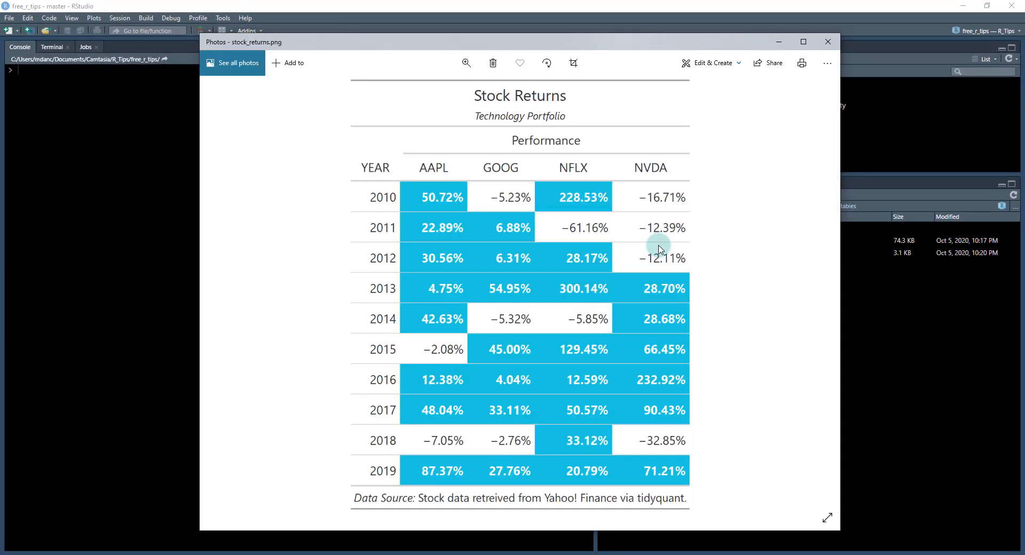
mouse_move(311, 221)
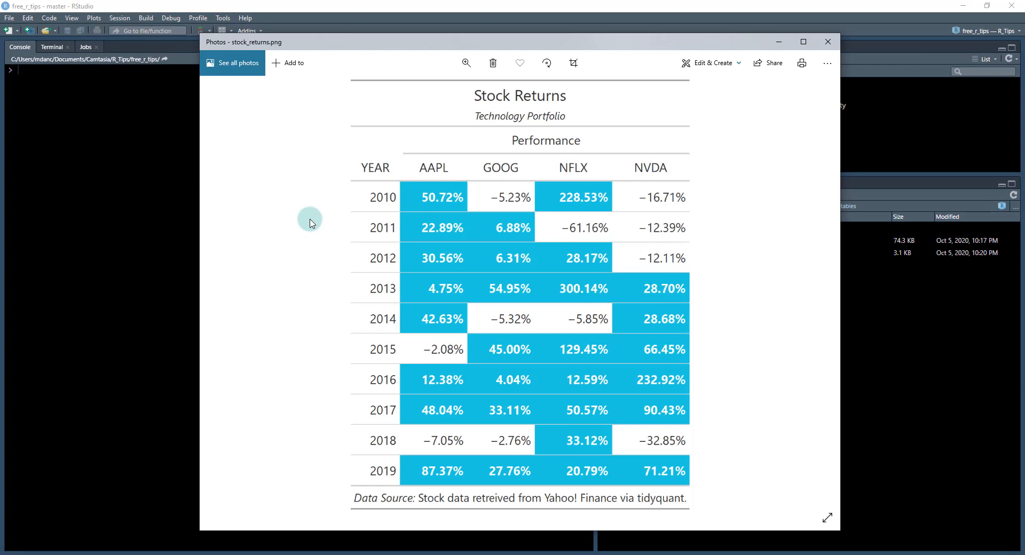
mouse_move(368, 175)
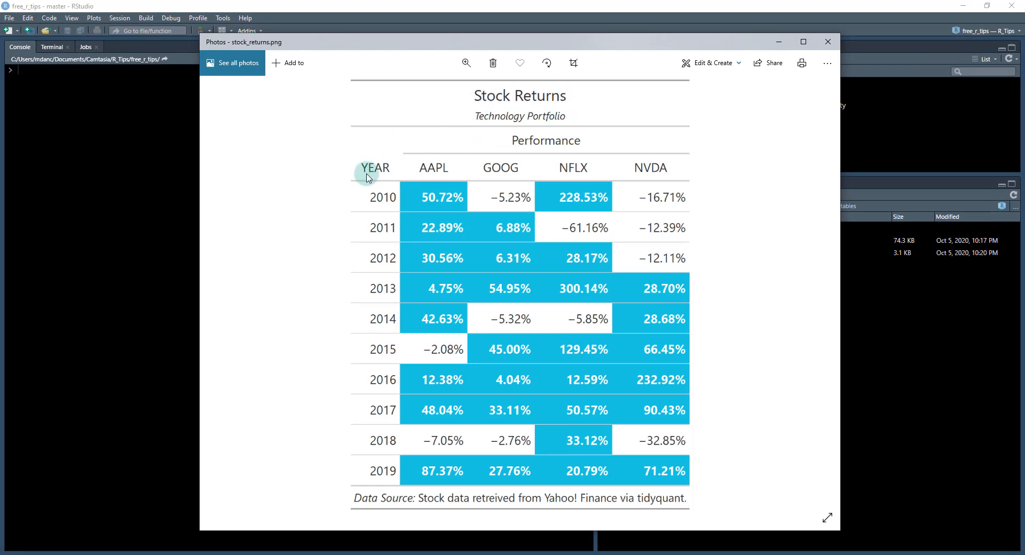
mouse_move(434, 240)
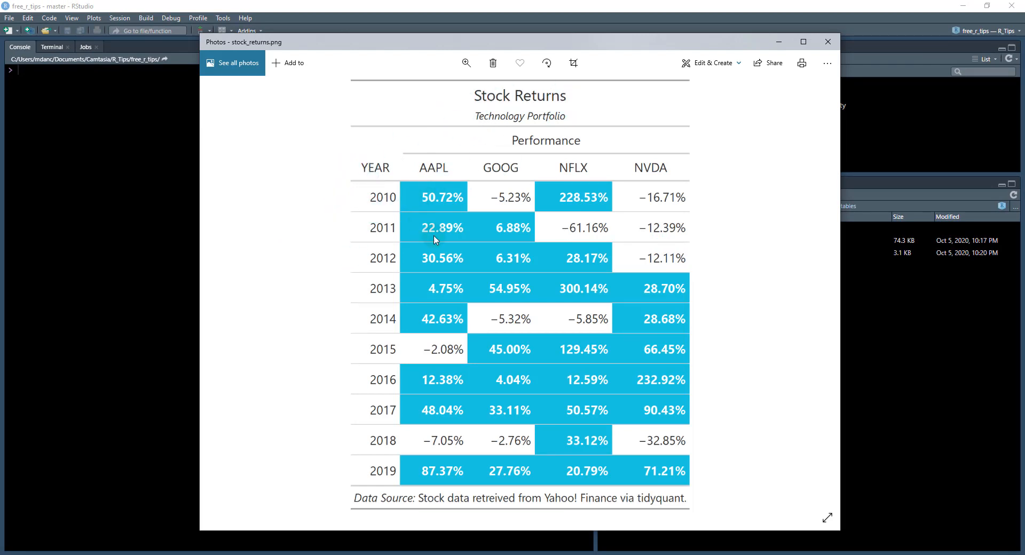
mouse_move(619, 194)
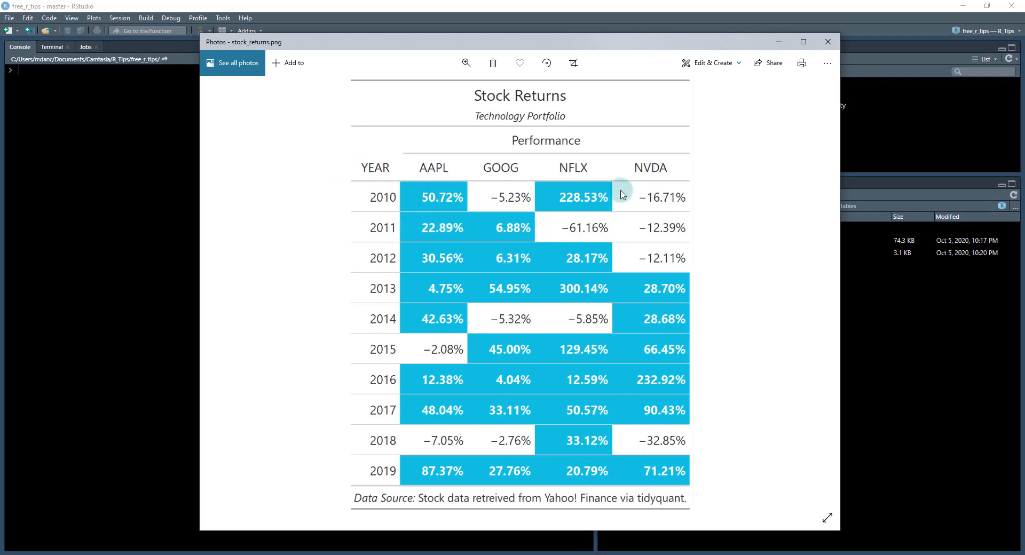
mouse_move(621, 427)
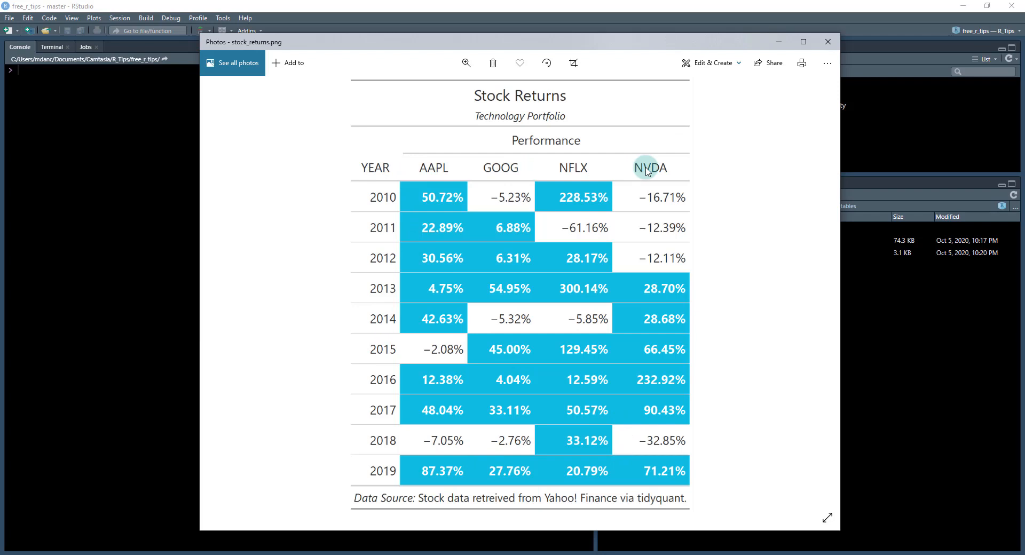
mouse_move(250, 400)
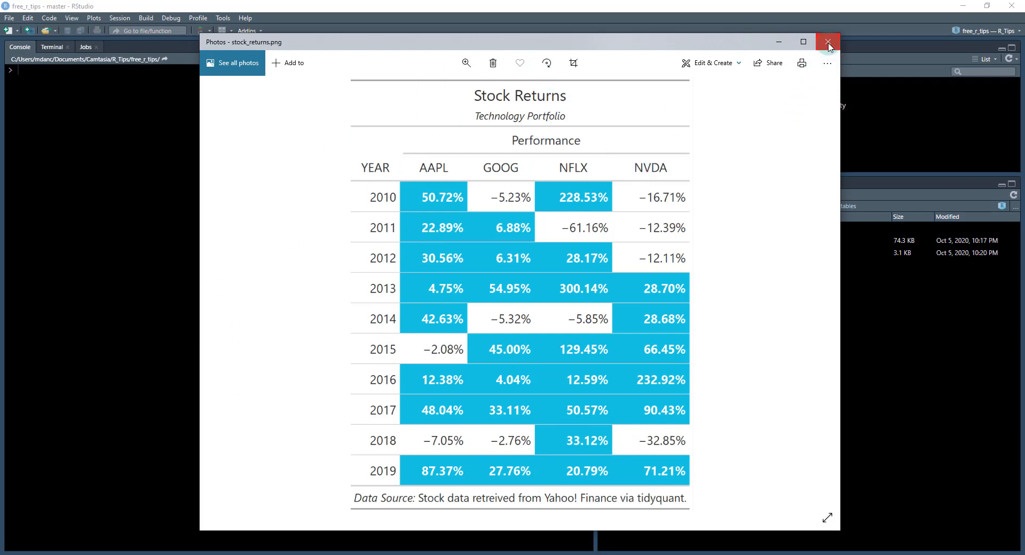
left_click(827, 42)
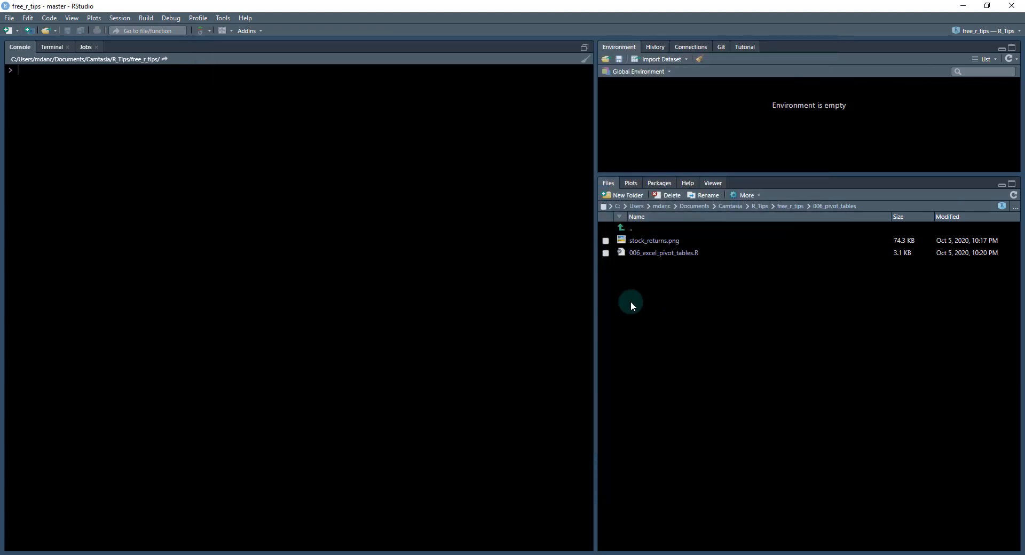
Load 006_excel_pivot_tables.R with its outline shown and run the tidyquant and tidyverse library lines.
double_click(662, 253)
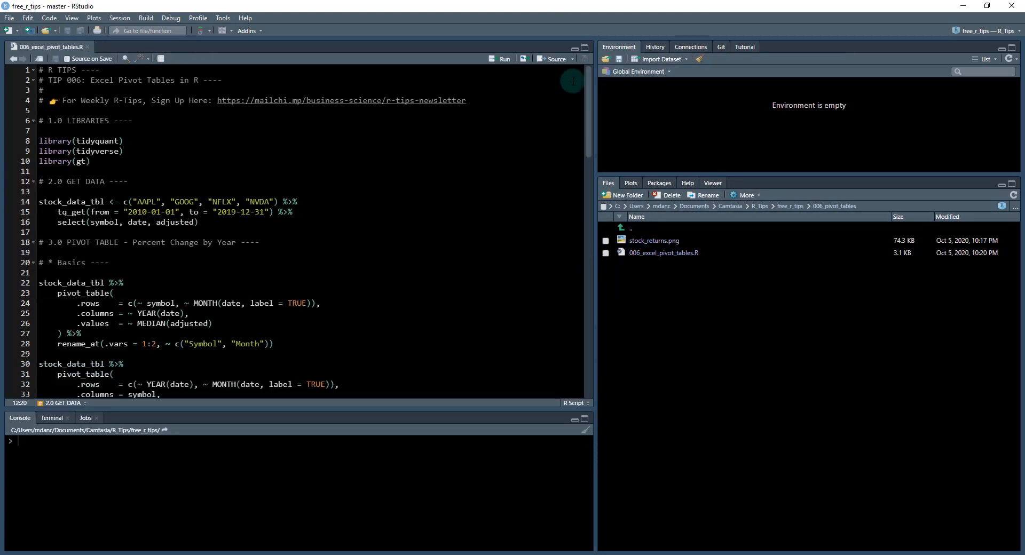
left_click(582, 58)
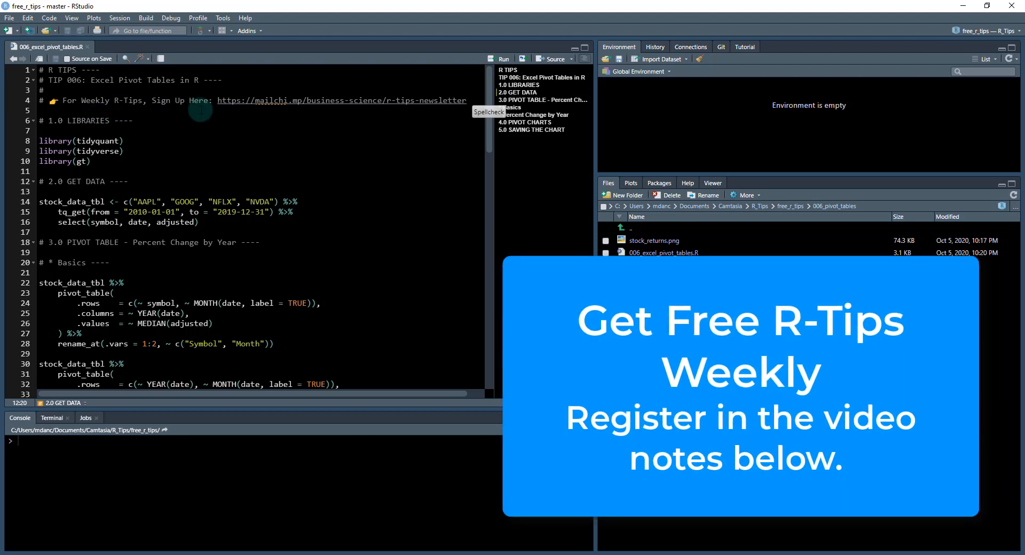
mouse_move(277, 123)
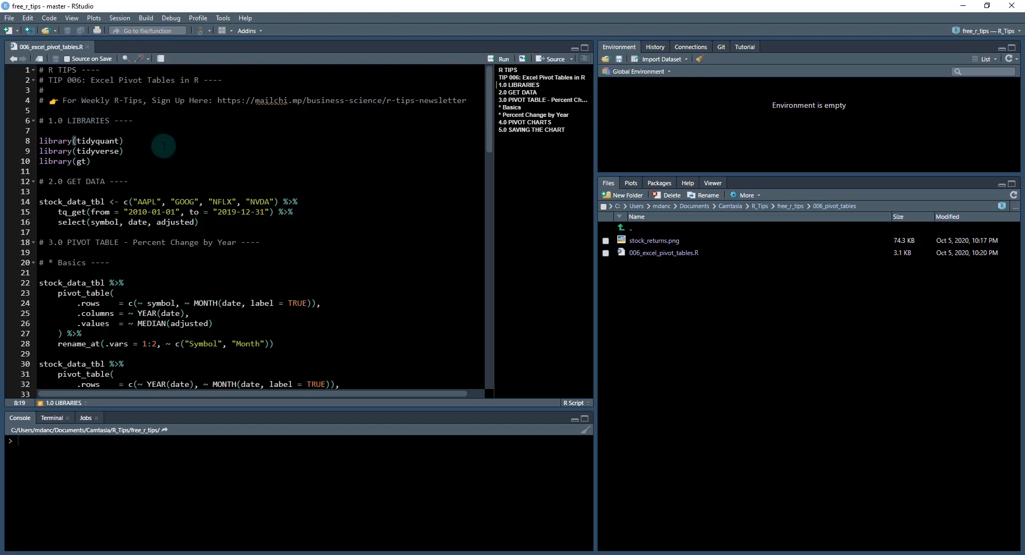
left_click(124, 141)
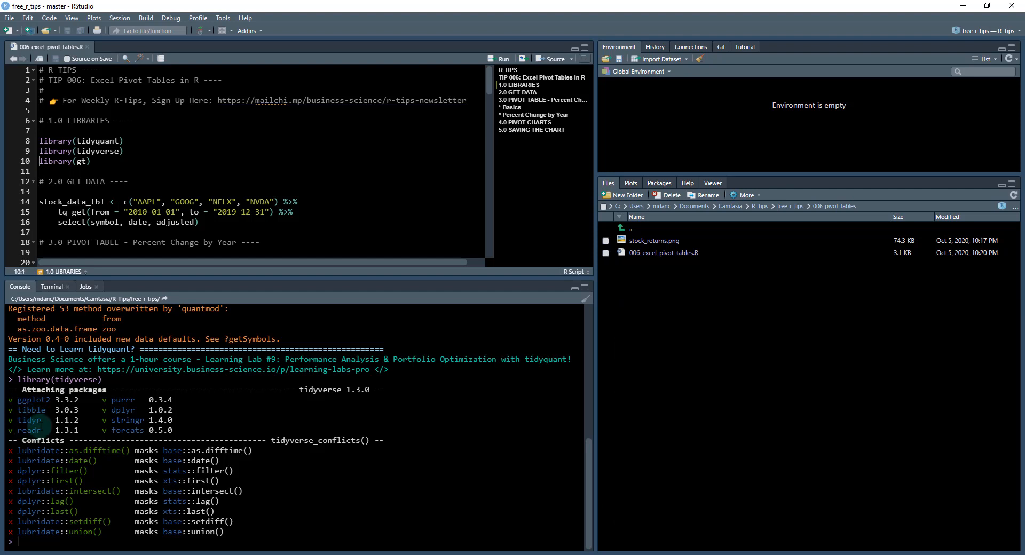
mouse_move(216, 277)
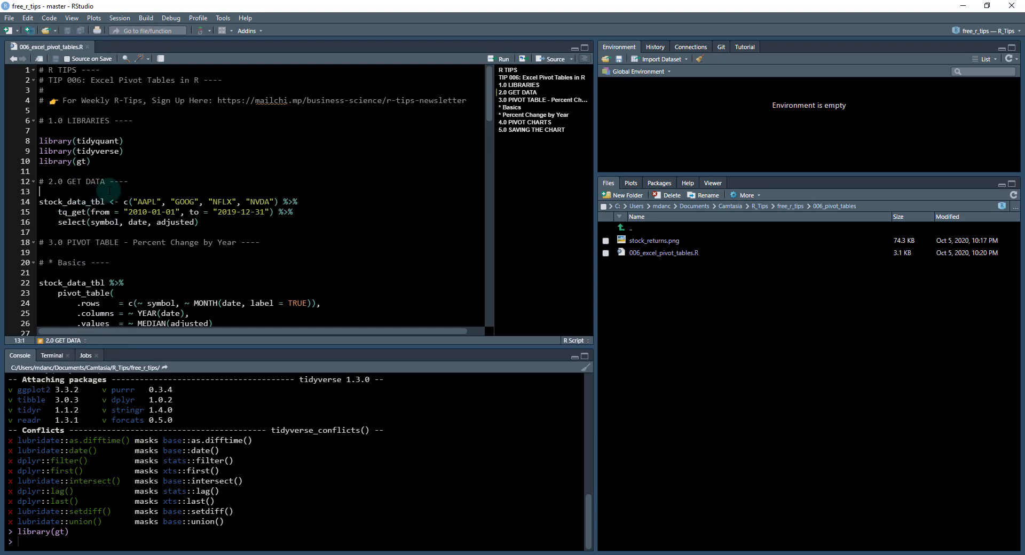
Run the tq_get pipeline for AAPL, GOOG, NFLX, NVDA 2010–2019 and print stock_data_tbl.
scroll("down", 3)
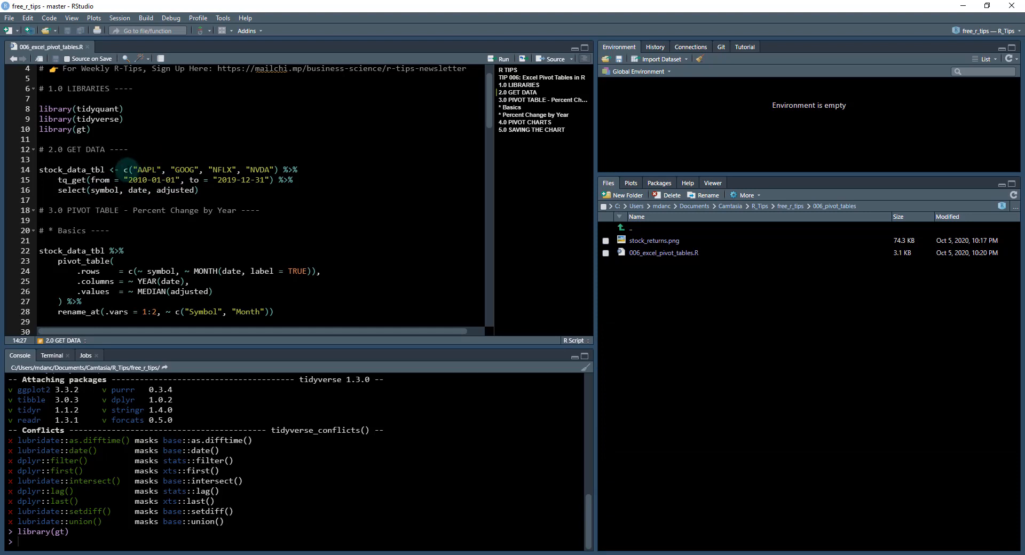
left_click_drag(123, 170, 275, 180)
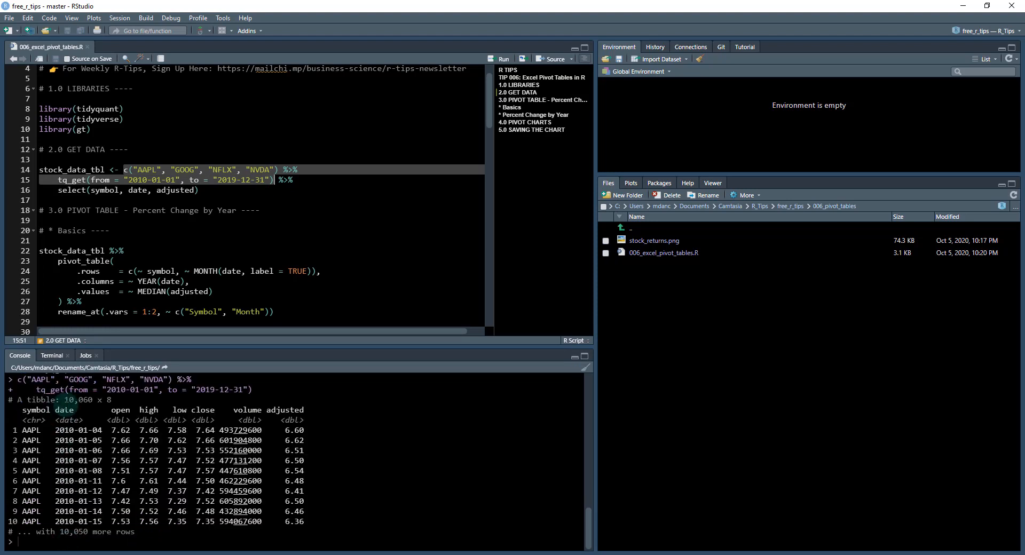
double_click(67, 399)
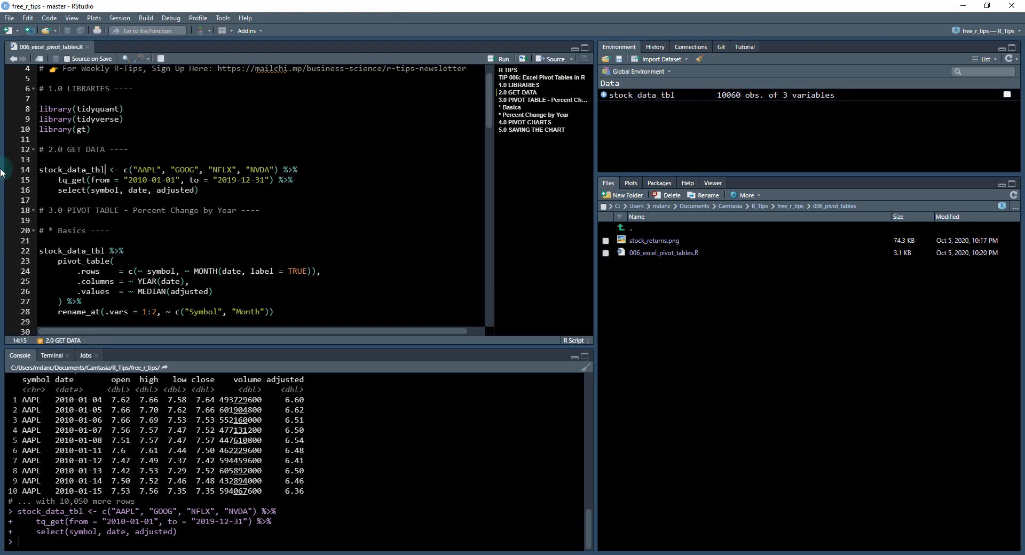
double_click(71, 169)
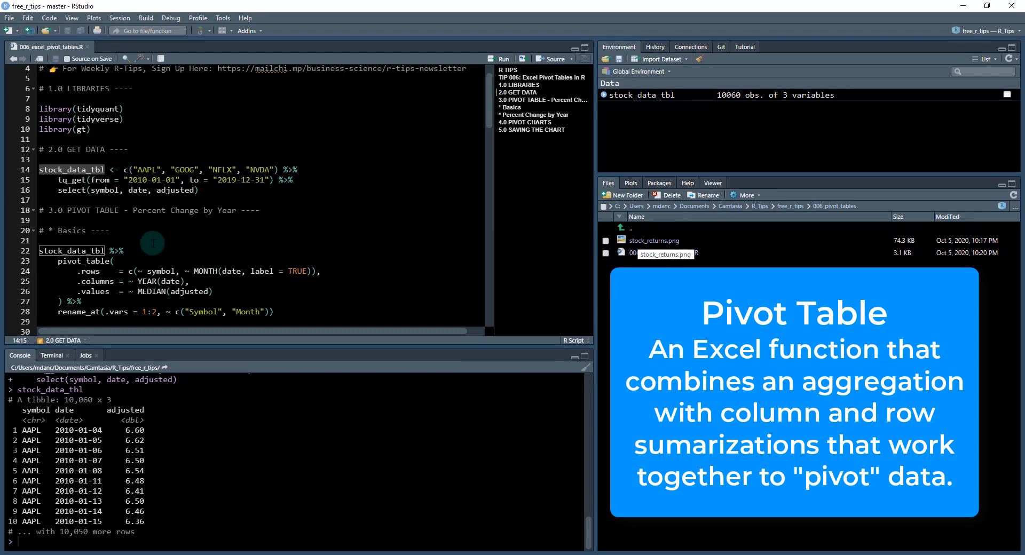
Look up ?pivot_table help and review its .data, .rows, .columns and .values arguments.
scroll("down", 3)
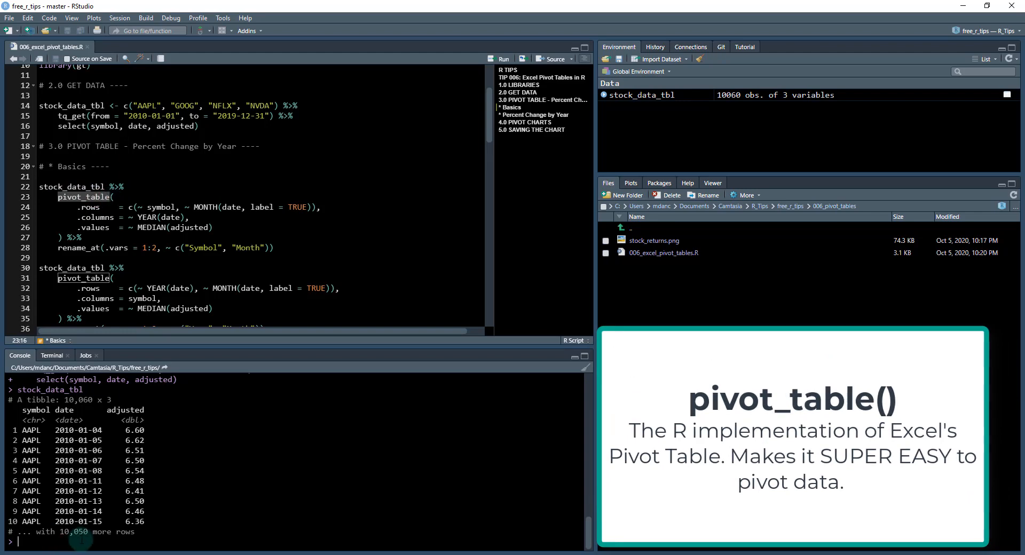
type("?pivot_")
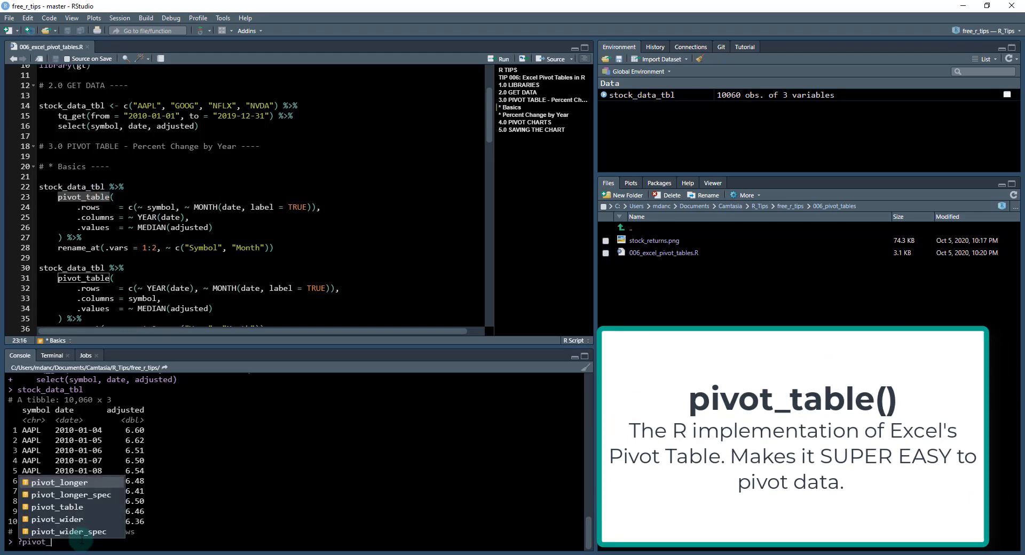
key("Return")
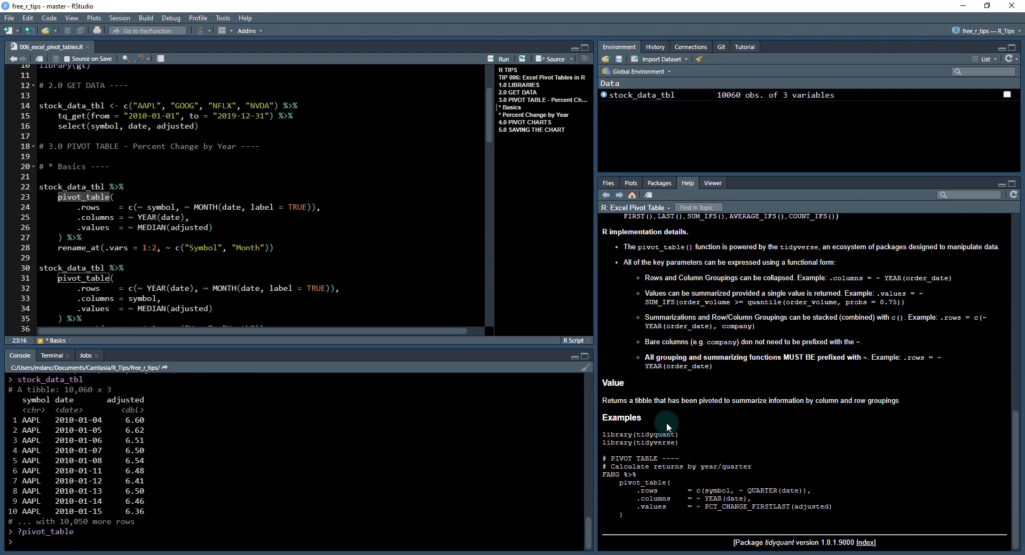
mouse_move(666, 507)
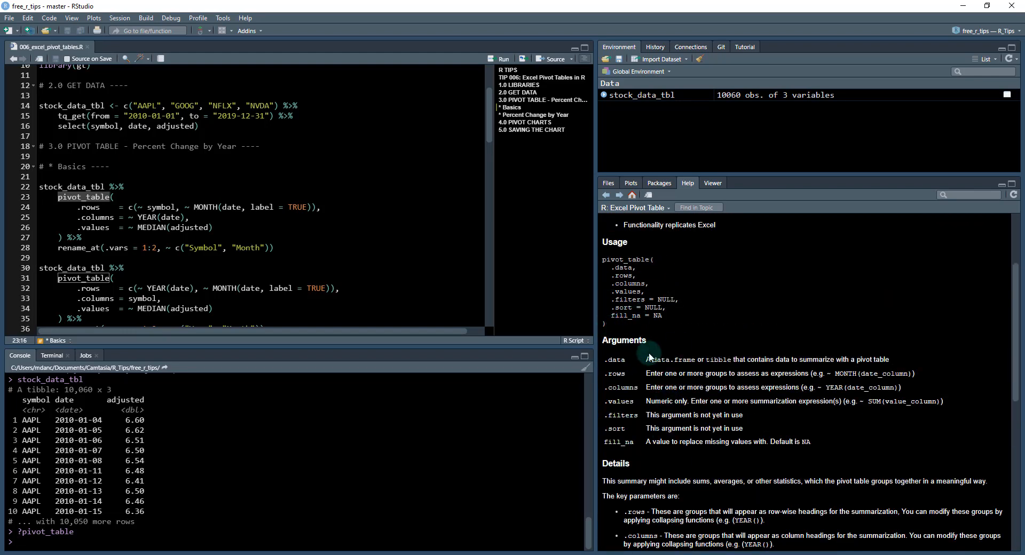
mouse_move(621, 382)
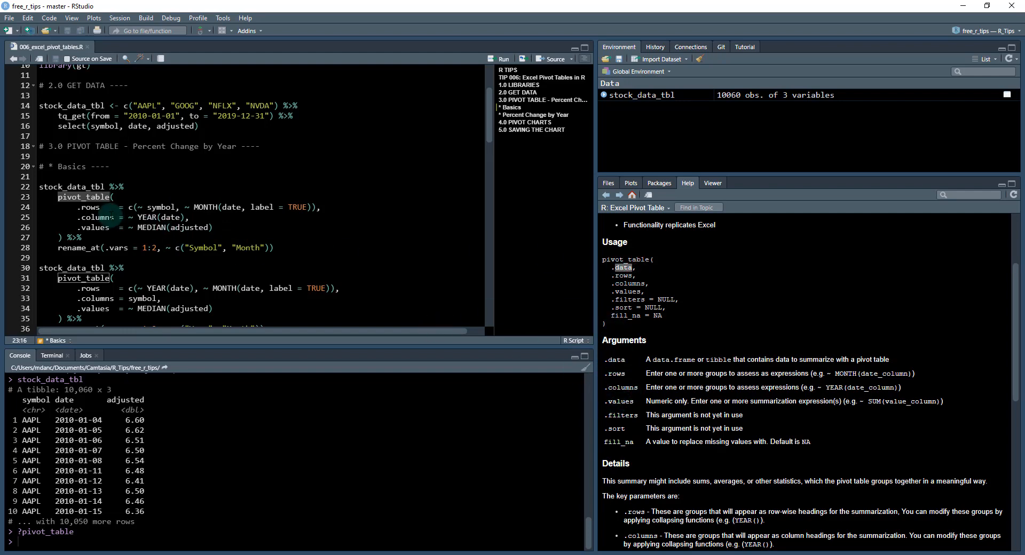
double_click(67, 187)
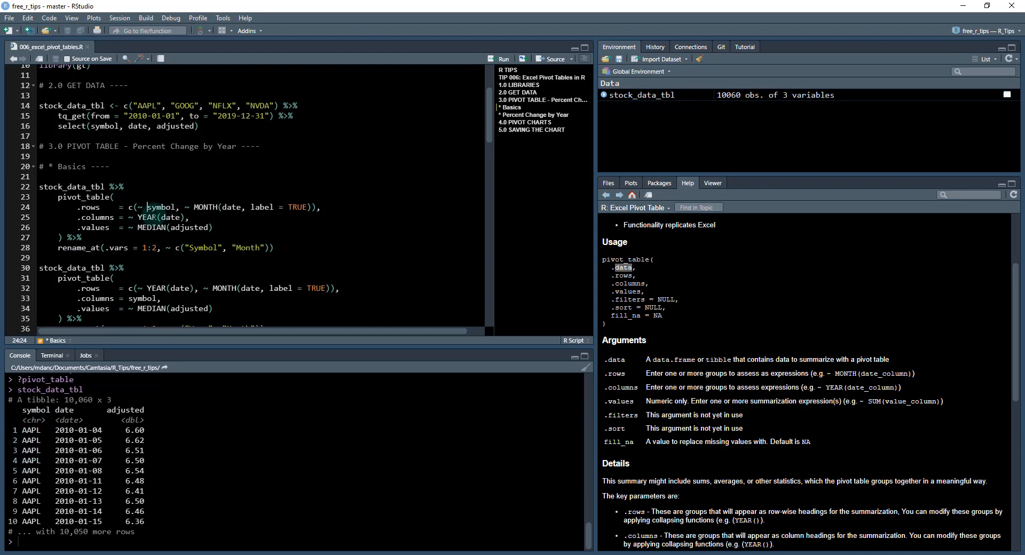
mouse_move(147, 288)
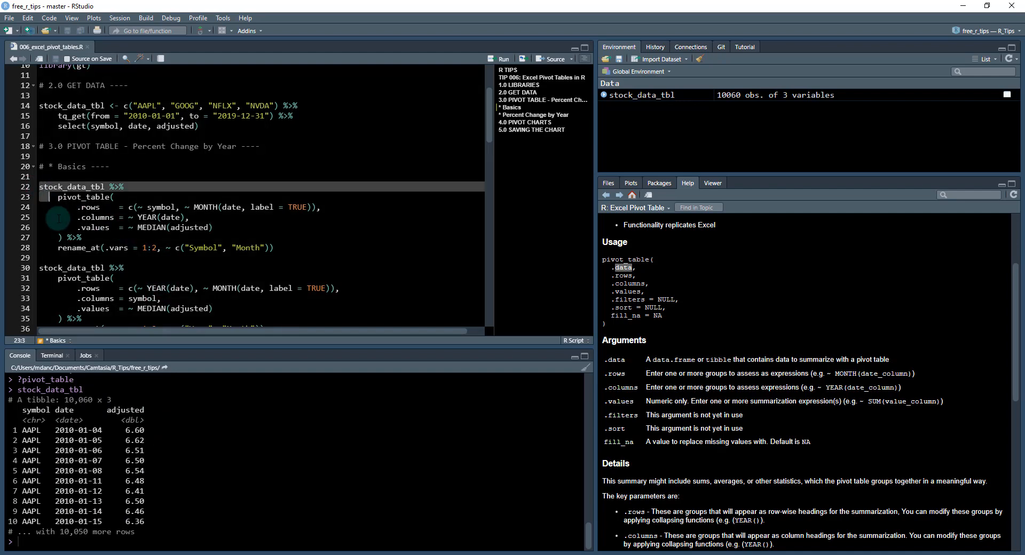
Run the first pivot_table block: symbol and month rows, year columns, renamed Symbol and Month.
left_click(501, 59)
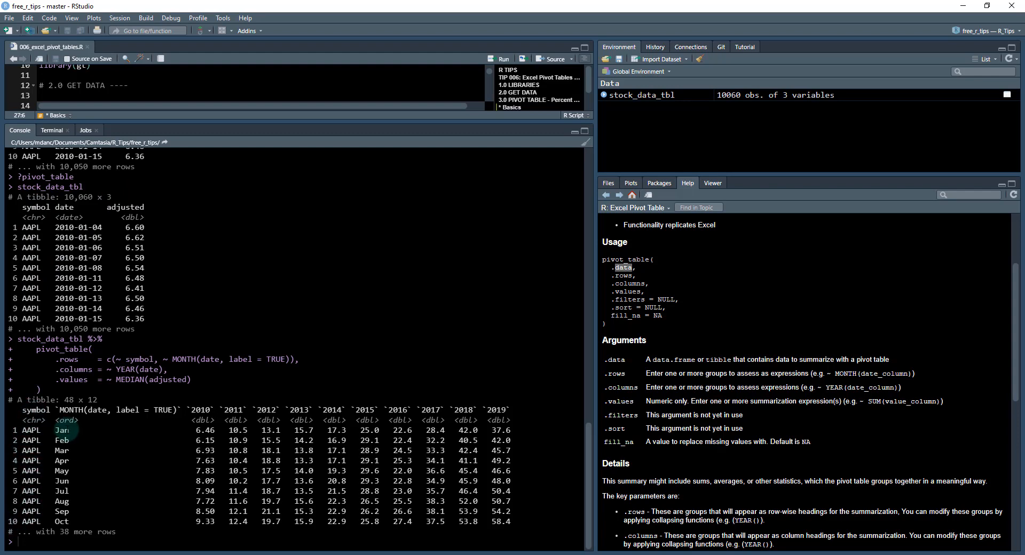
mouse_move(206, 396)
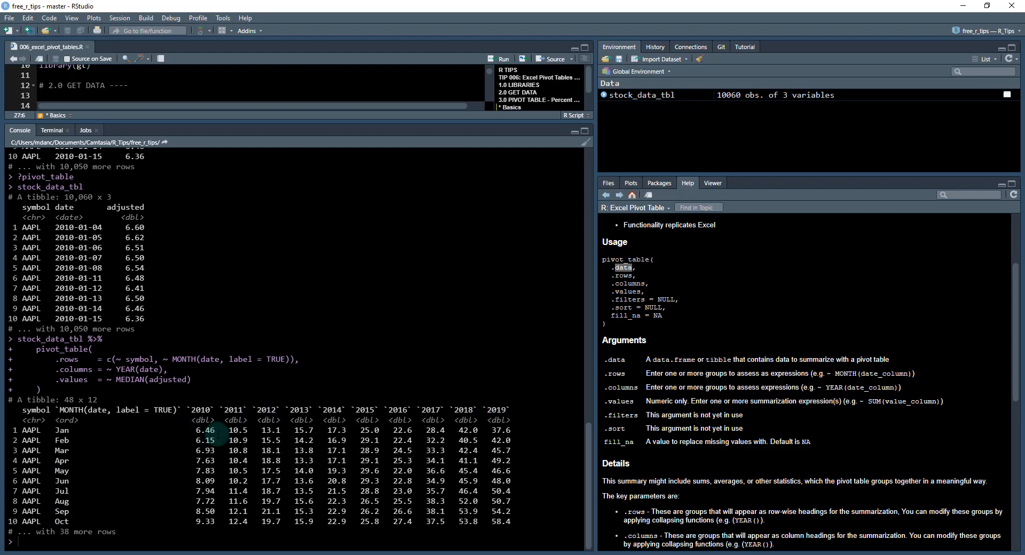
mouse_move(208, 527)
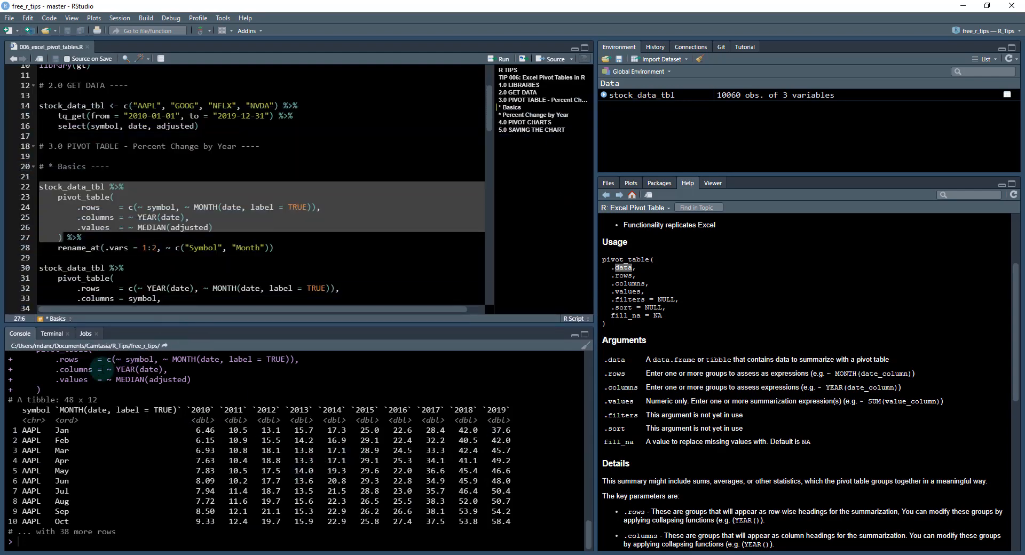
left_click(174, 228)
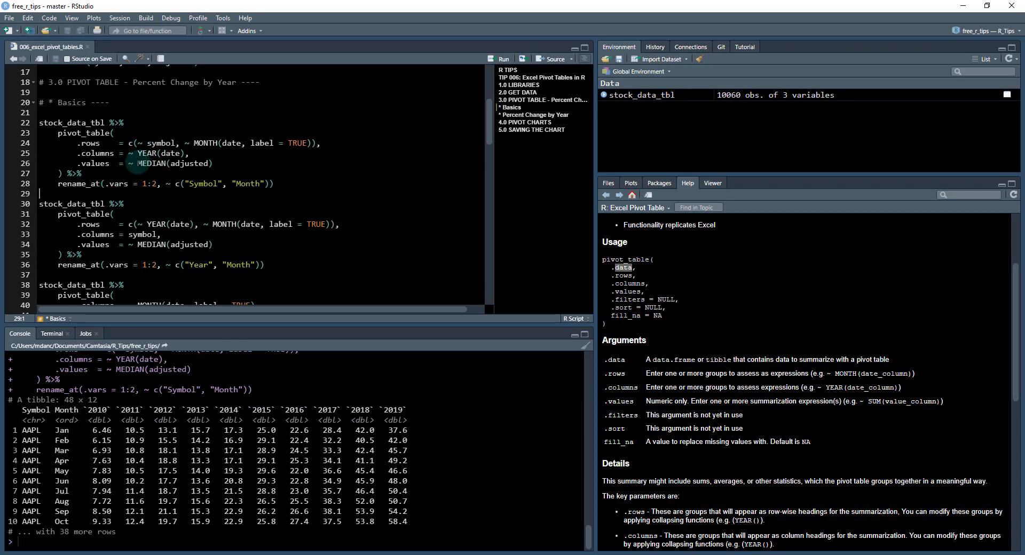
Run the second pivot_table block: Year and Month rows with AAPL, GOOG, NFLX, NVDA columns.
left_click(112, 213)
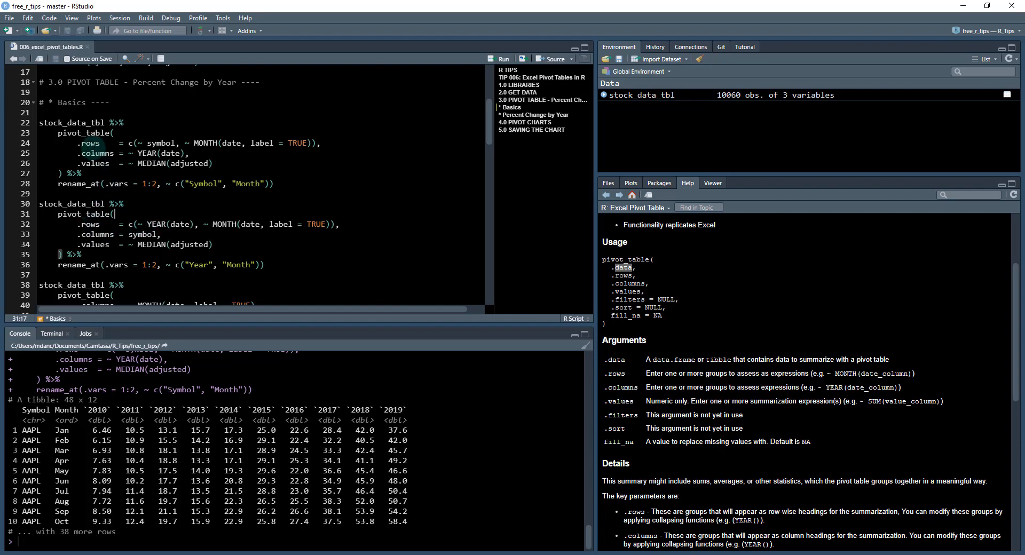
mouse_move(213, 202)
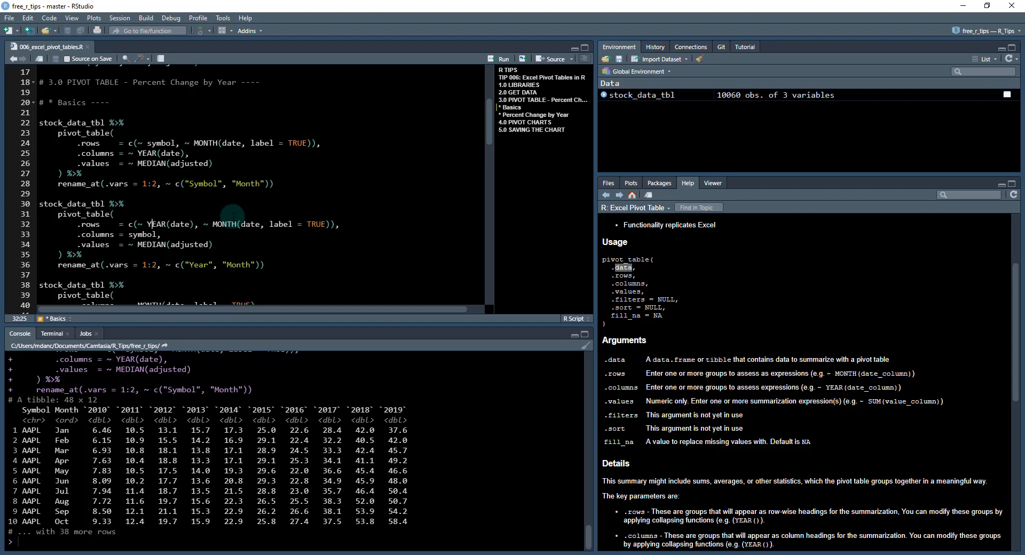
mouse_move(124, 246)
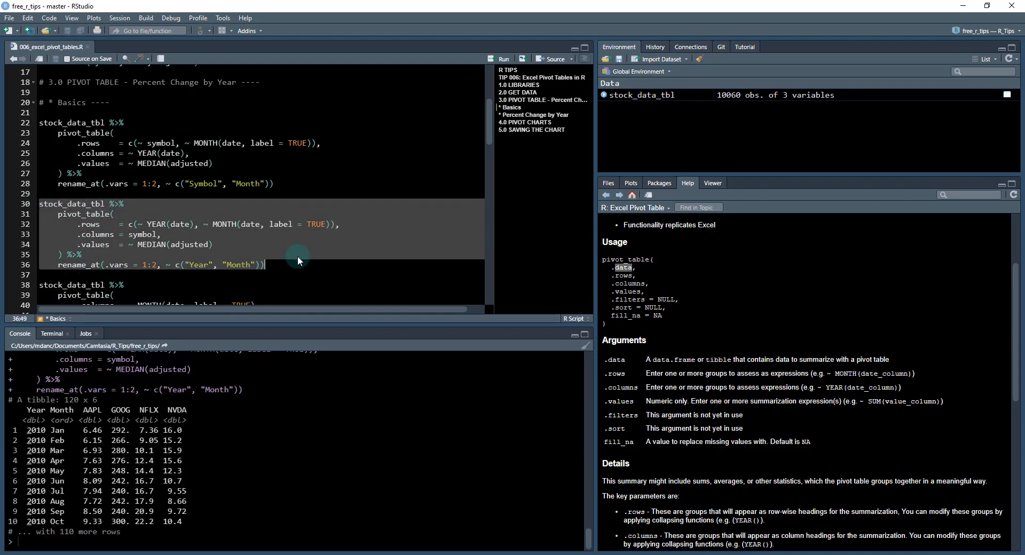
left_click(502, 58)
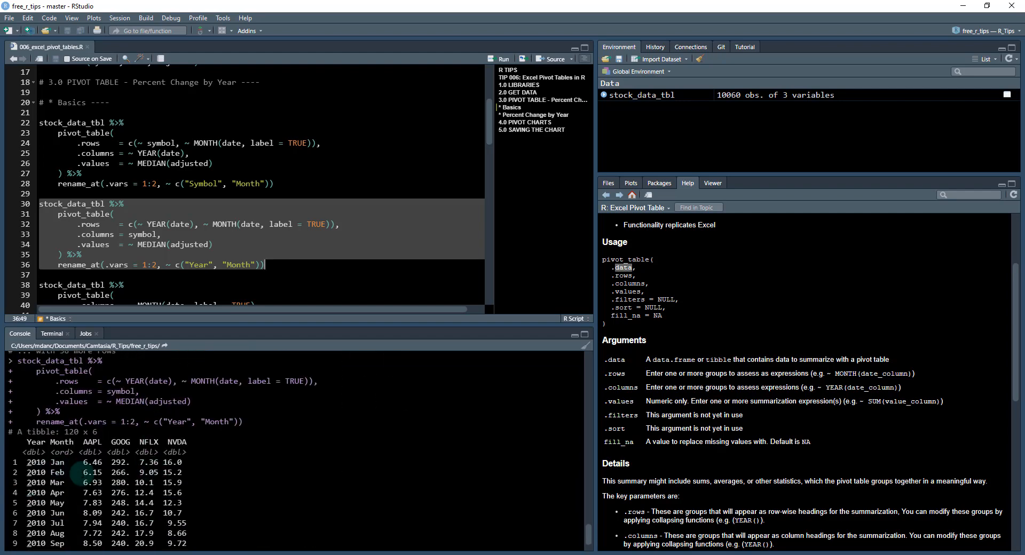
scroll("down", 3)
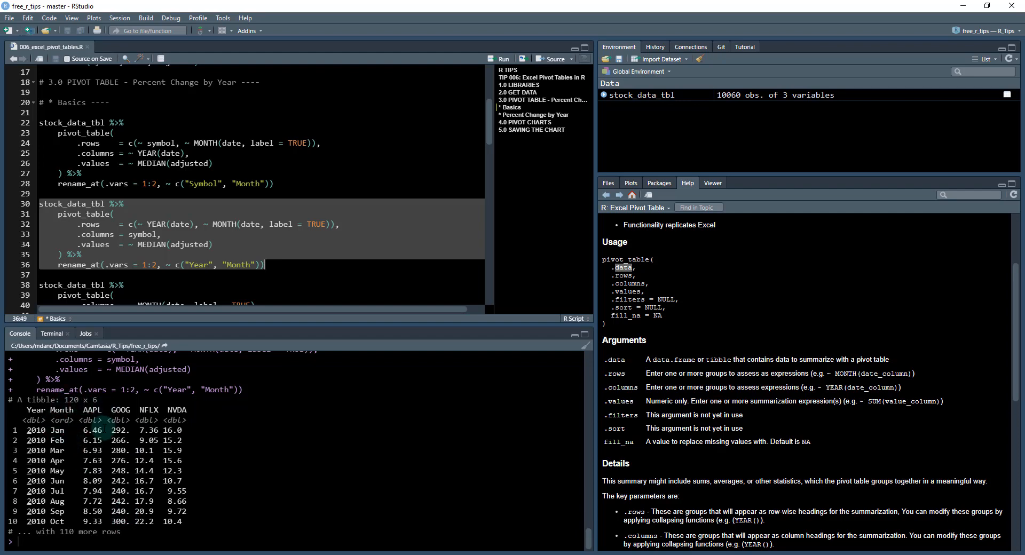
left_click(503, 58)
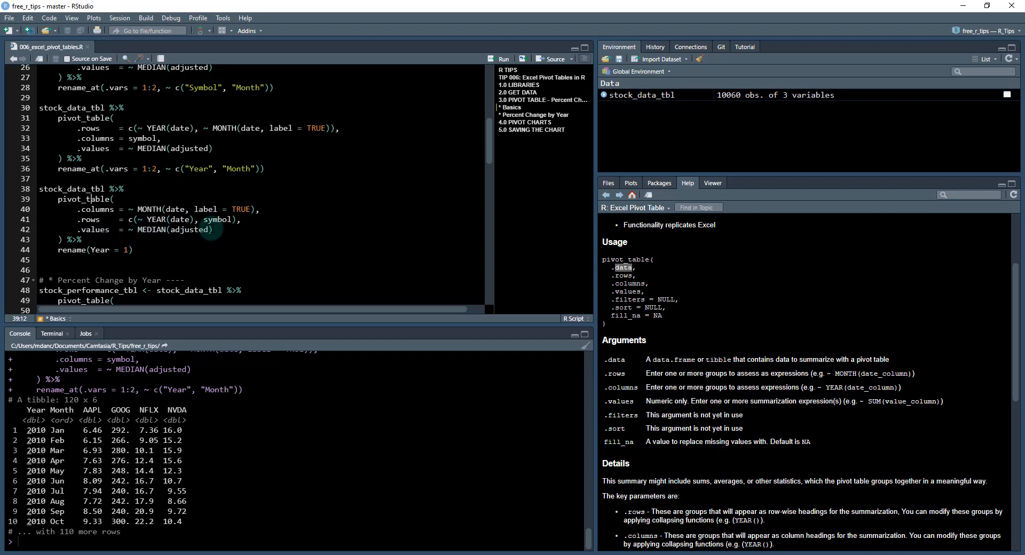
Run the third pivot_table block: Year and symbol rows, Jan–Dec columns, first column renamed Year.
left_click(42, 187)
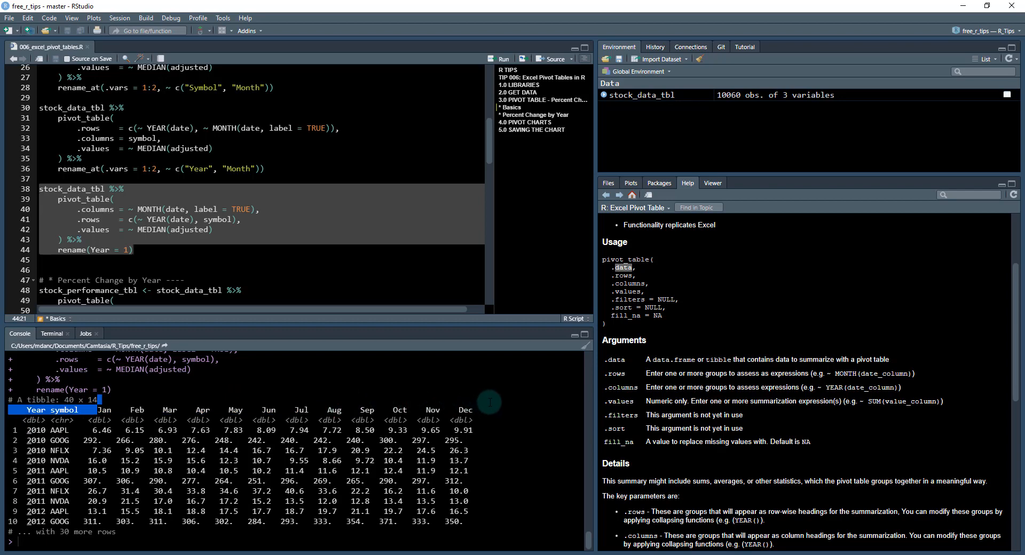
left_click(163, 230)
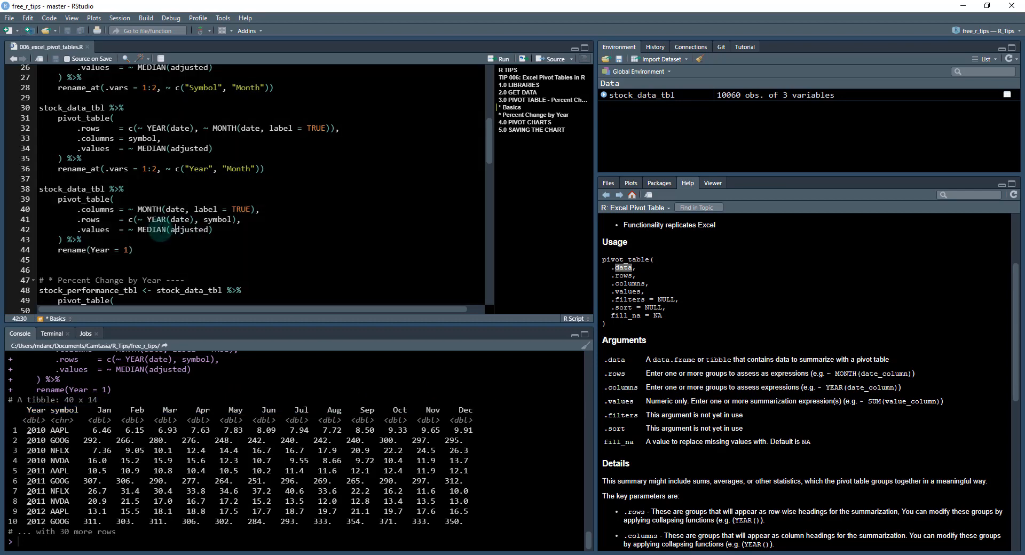
mouse_move(172, 218)
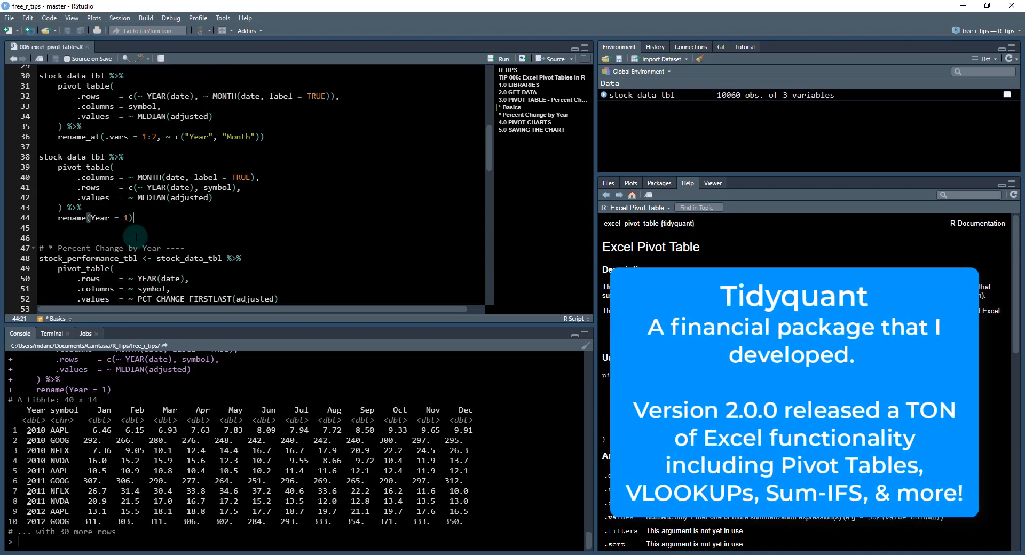
scroll("down", 3)
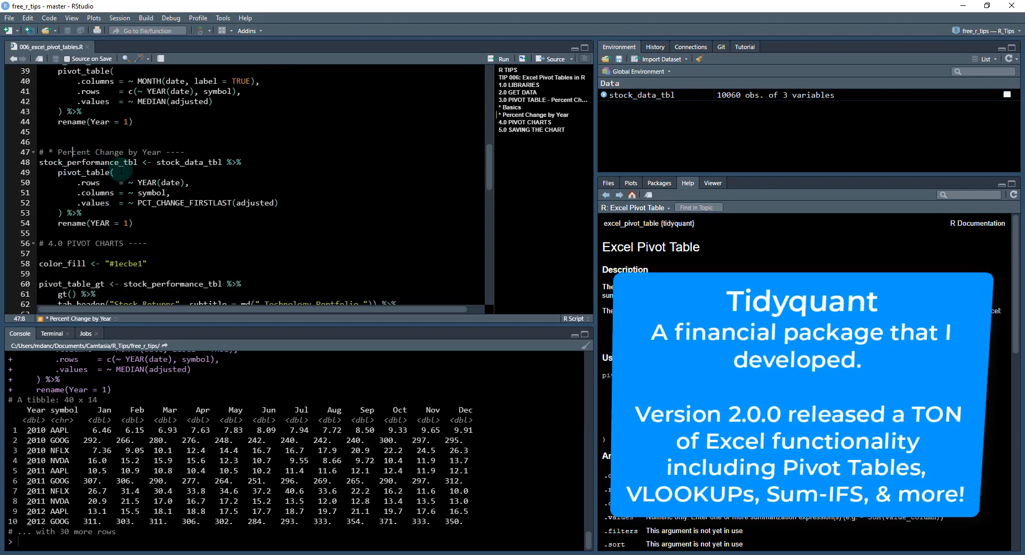
Preview stock_returns.png, print stock_data_tbl, then run the Percent Change by Year pivot into stock_performance_tbl.
left_click(607, 183)
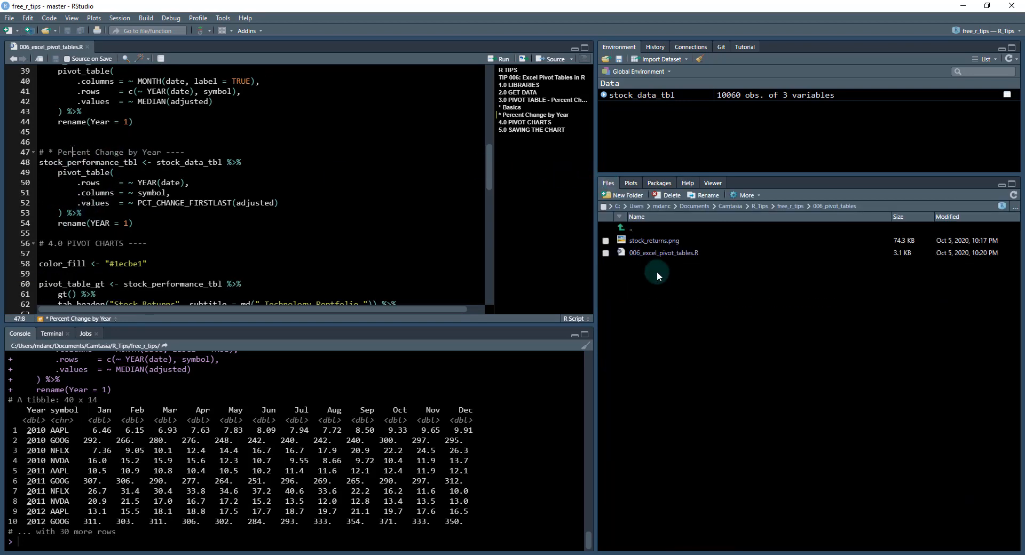
double_click(653, 240)
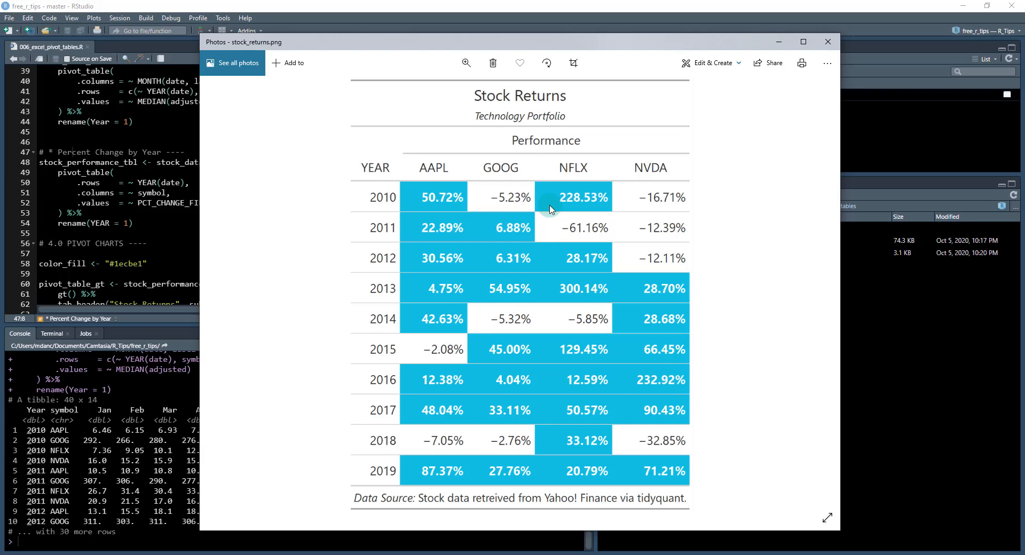
left_click(826, 42)
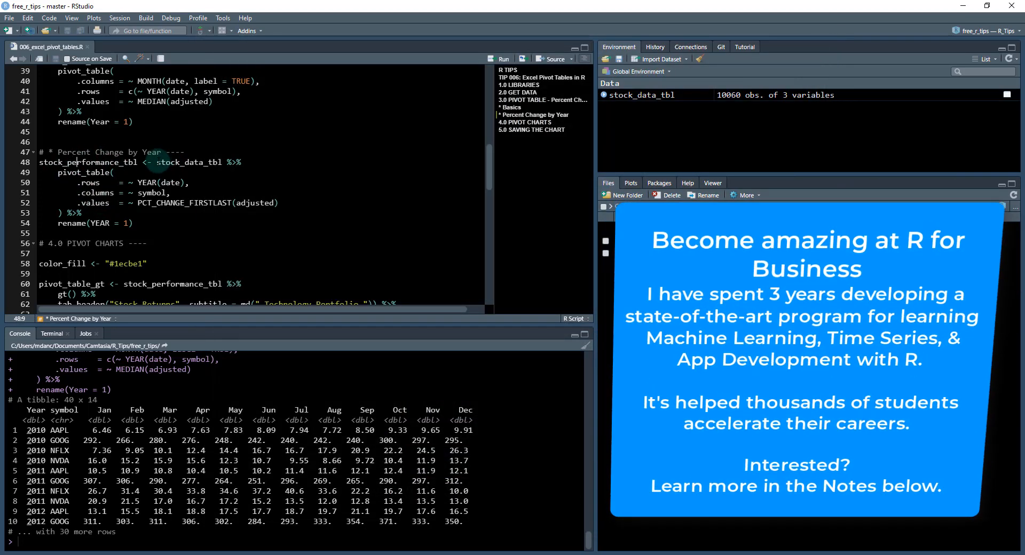
double_click(190, 162)
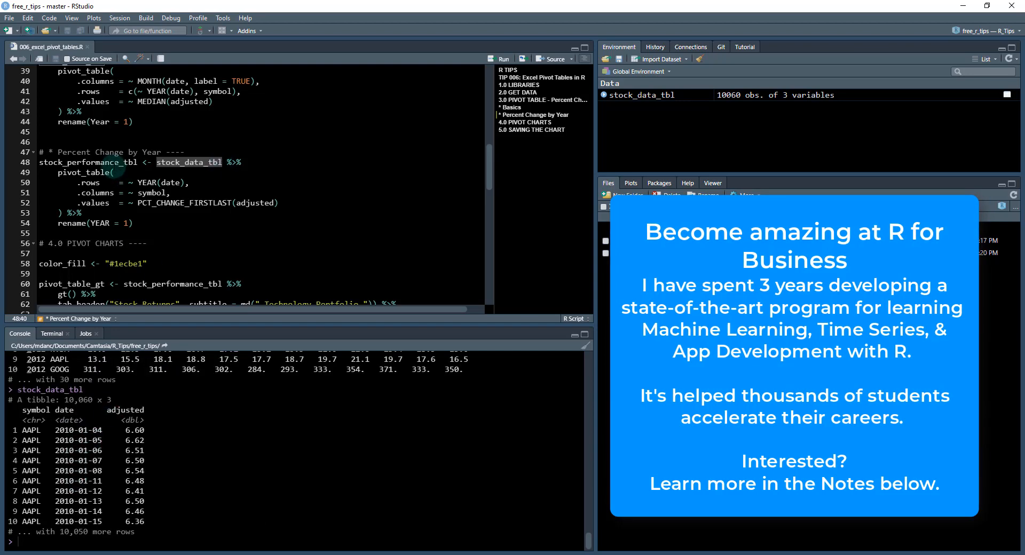
double_click(183, 203)
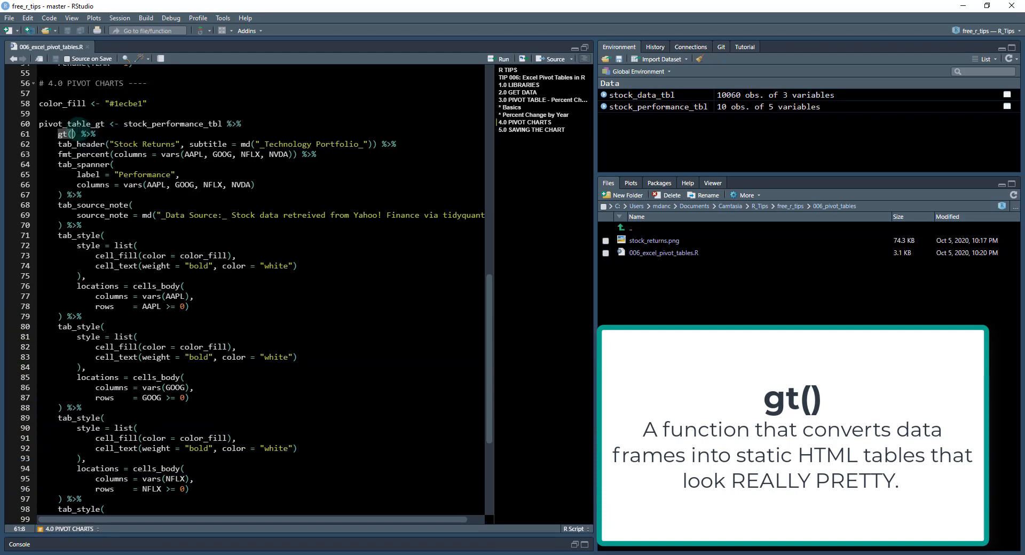
Build the gt Stock Returns table with Technology Portfolio subtitle, percent format, Performance spanner and source note.
double_click(172, 123)
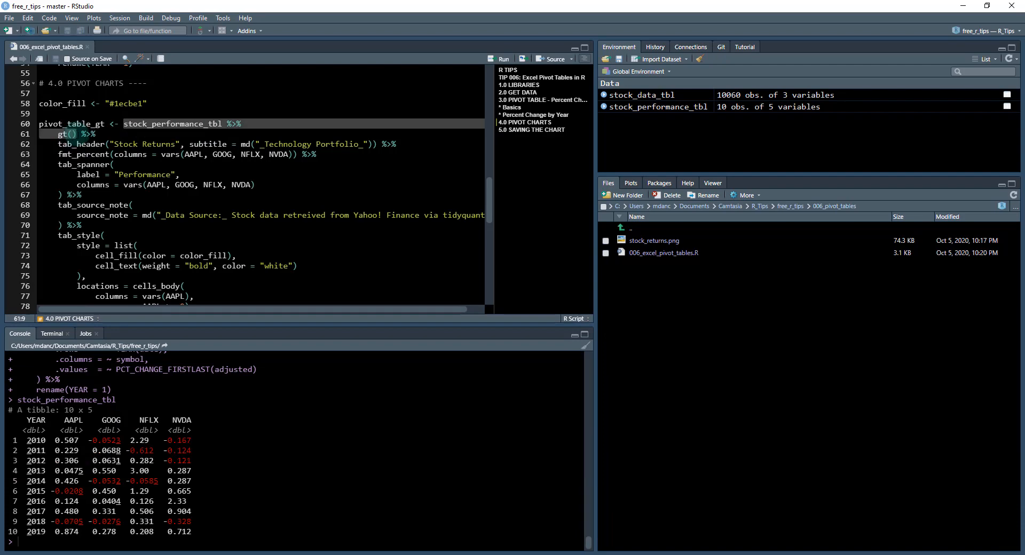
left_click(500, 59)
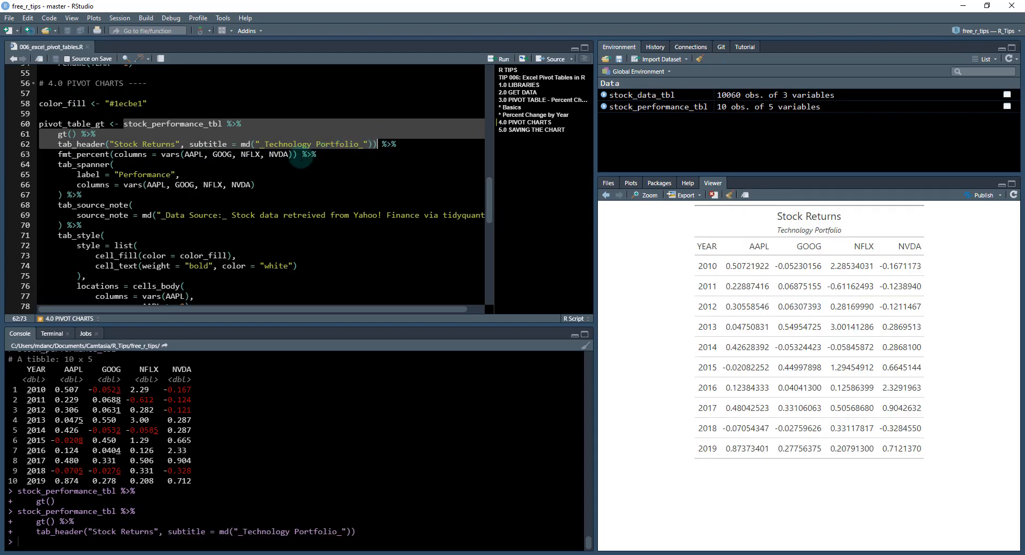
left_click(501, 58)
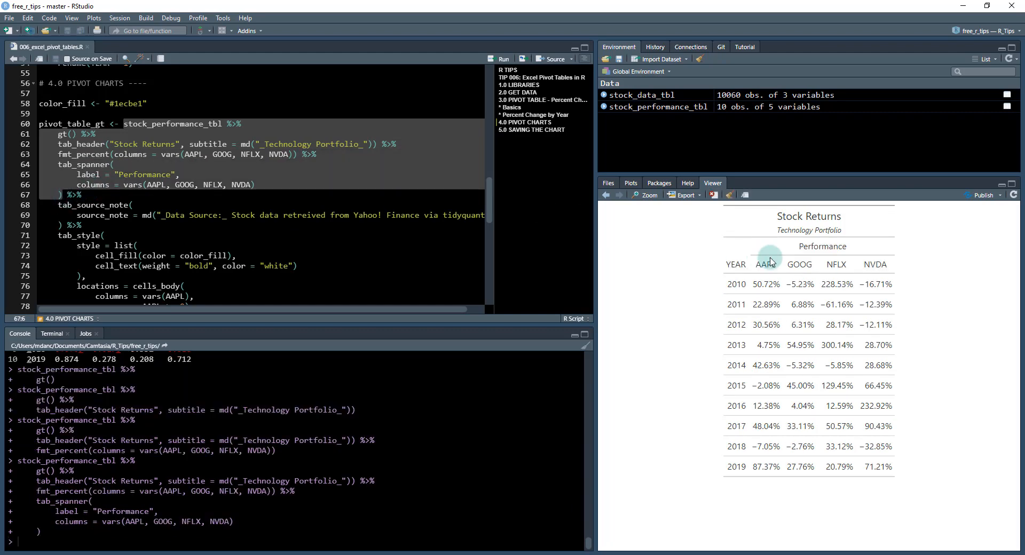
mouse_move(65, 221)
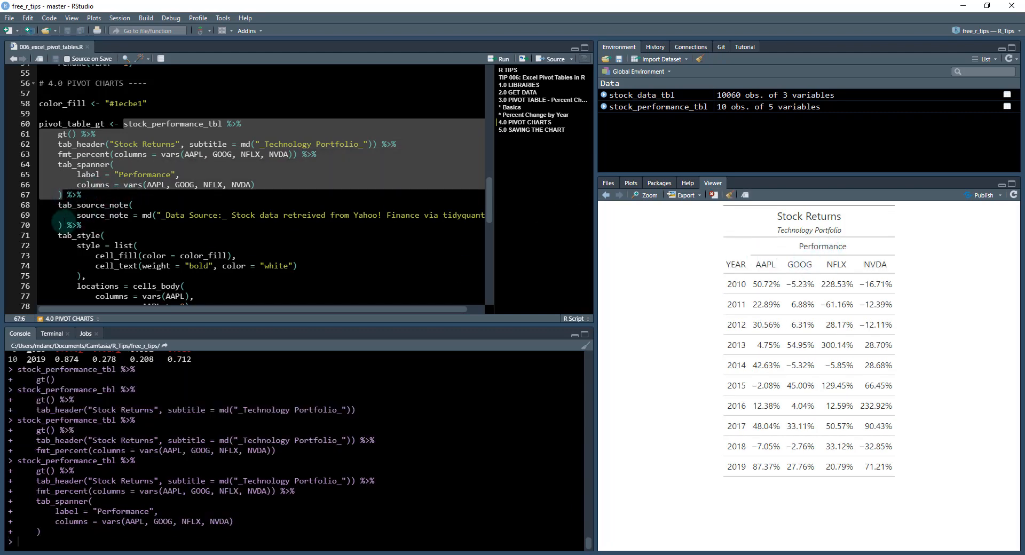
left_click(501, 59)
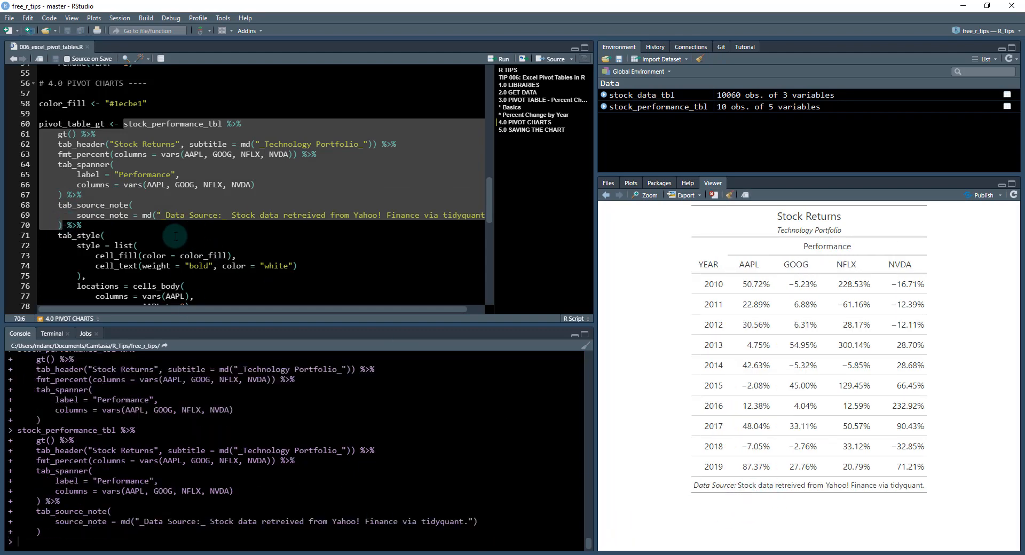
scroll("down", 3)
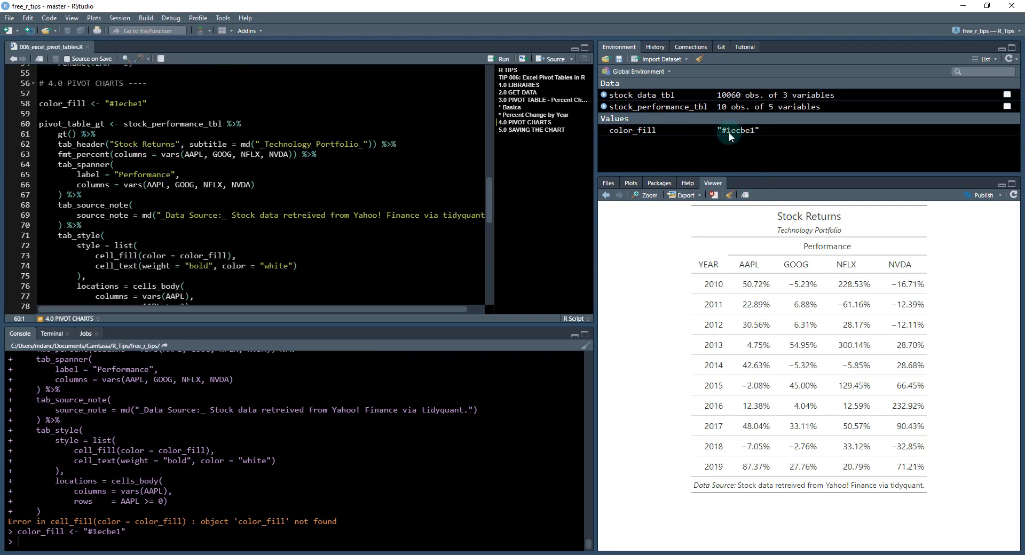
Define color_fill #1ecbe1 and apply tab_style blue fill with bold white text to non-negative returns.
left_click(125, 124)
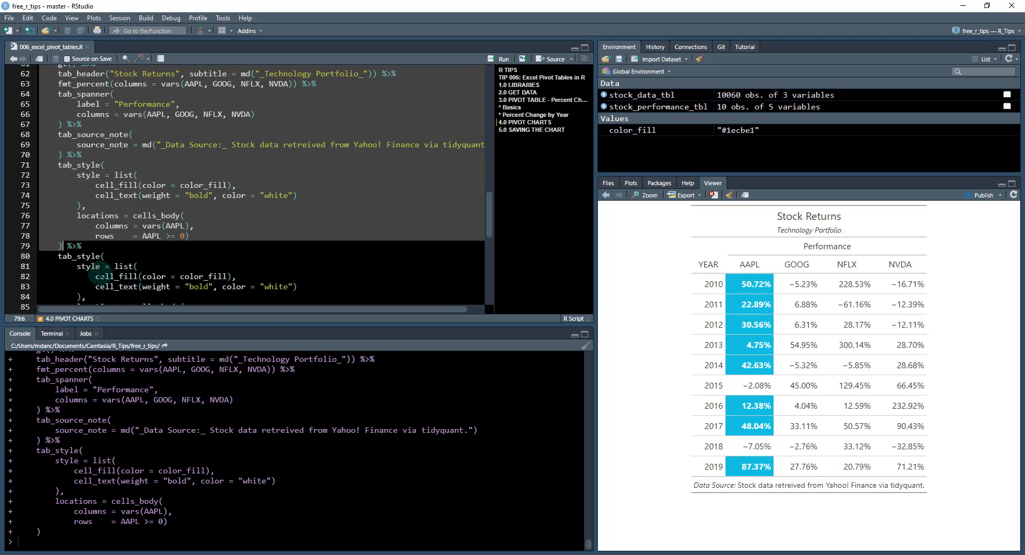
scroll("down", 3)
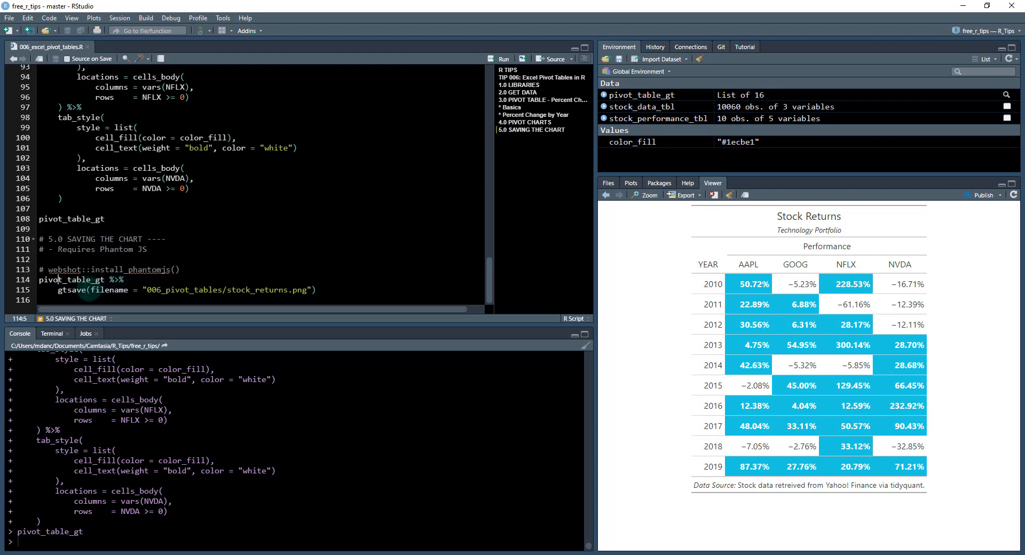
Save pivot_table_gt with gtsave as 006_pivot_tables/stock_returns.png, noting the phantomjs install line.
double_click(75, 289)
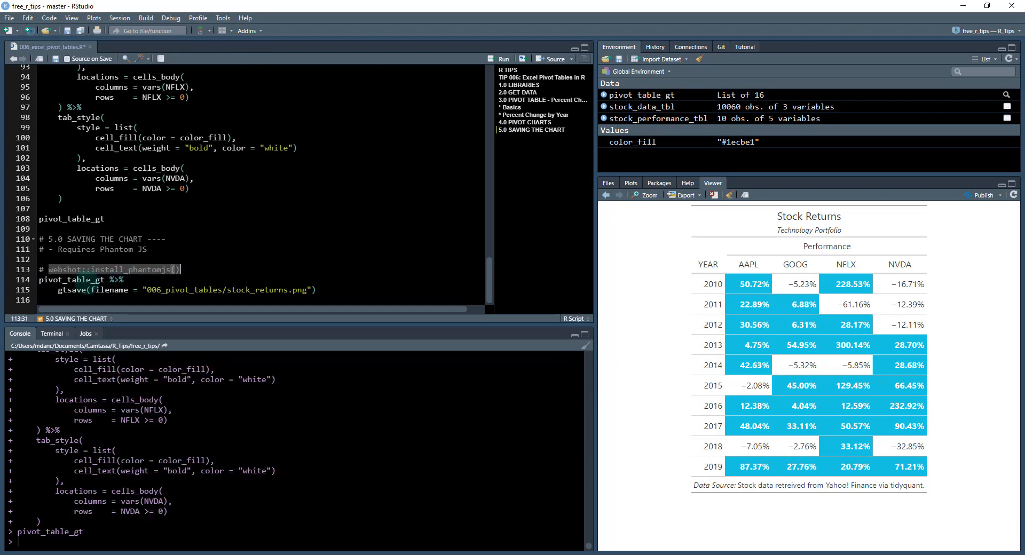
left_click(130, 289)
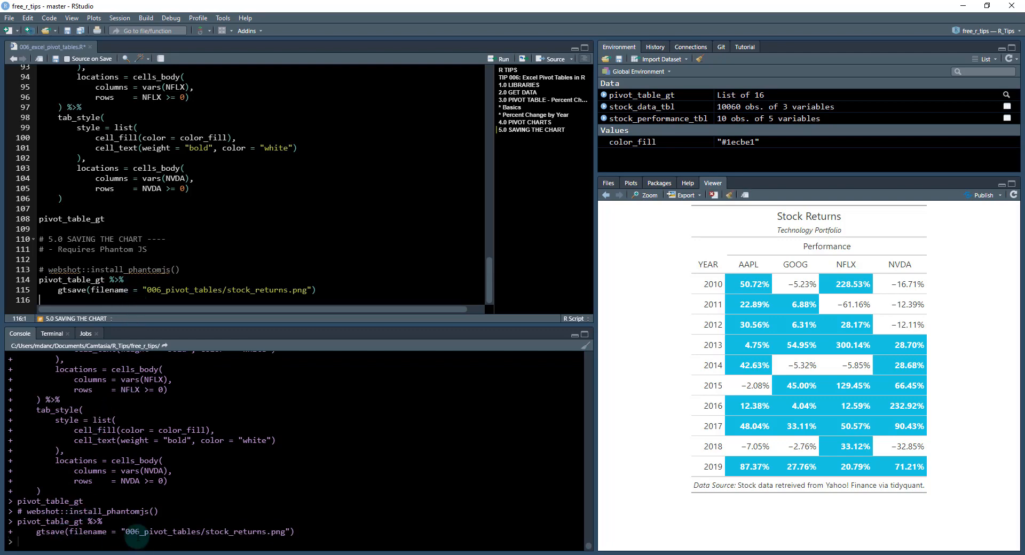
left_click(608, 183)
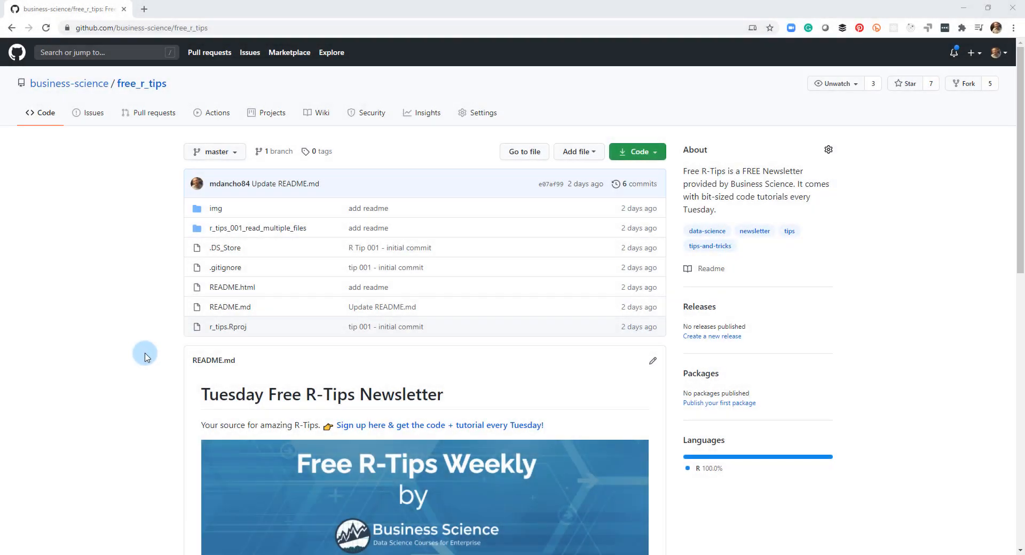
mouse_move(287, 404)
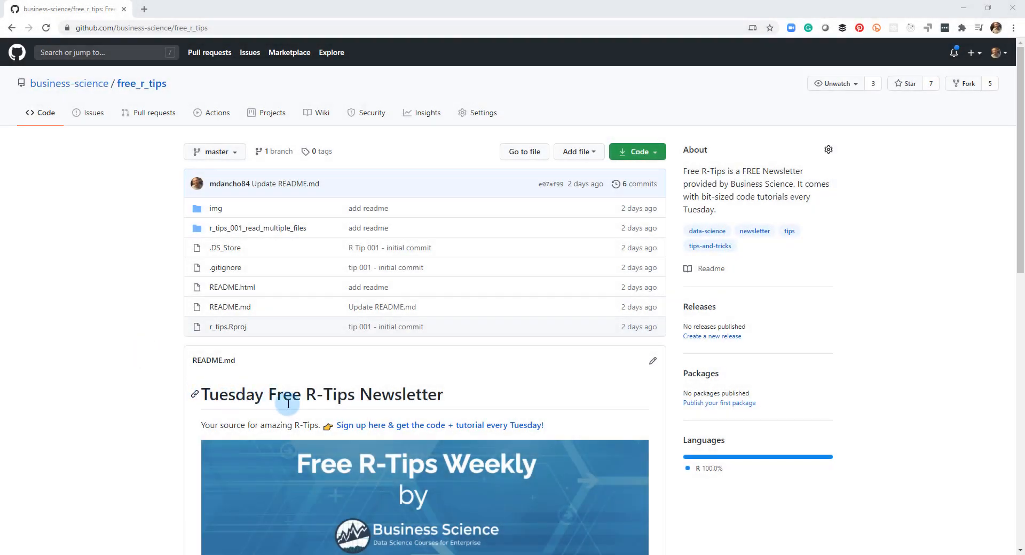
mouse_move(359, 430)
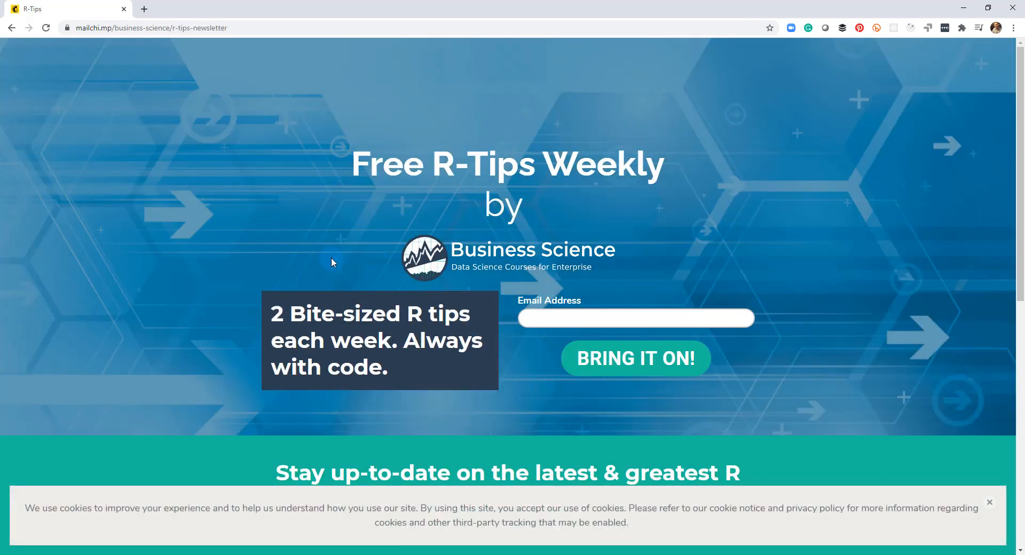
mouse_move(303, 257)
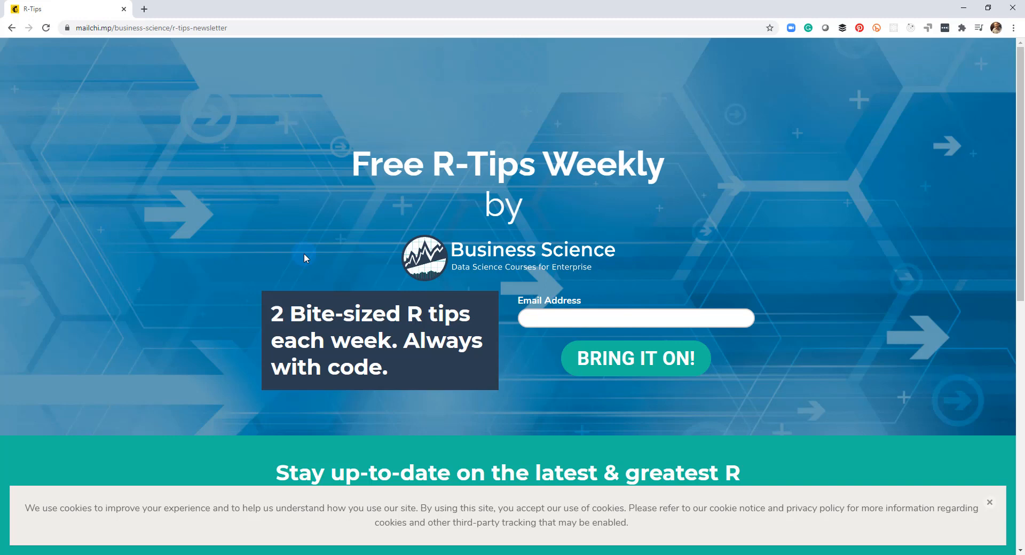